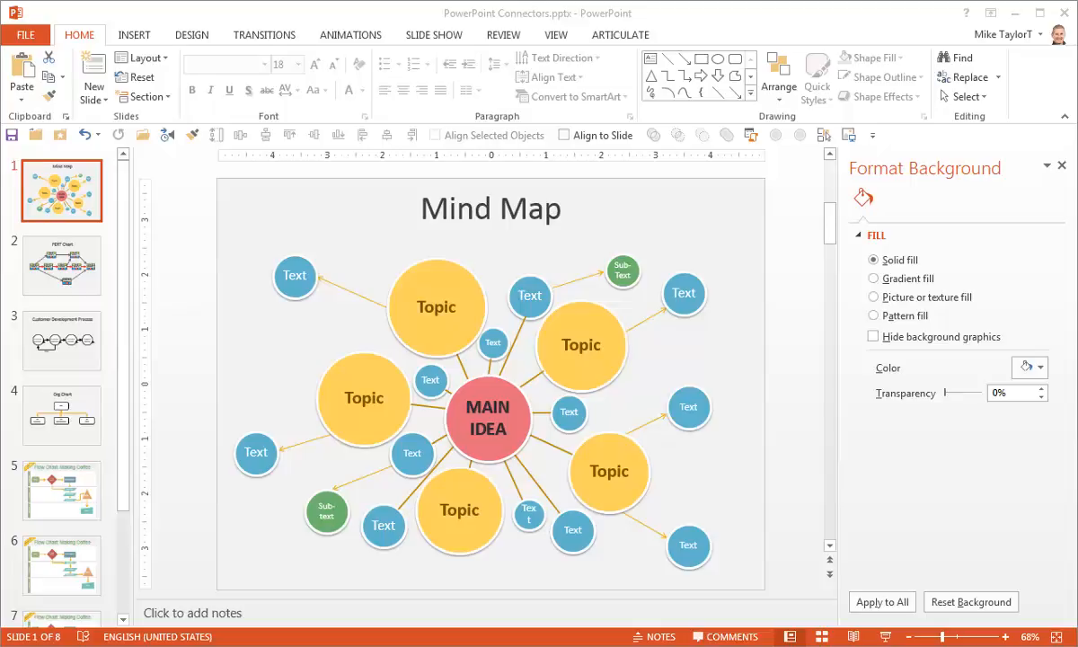
mouse_move(59, 280)
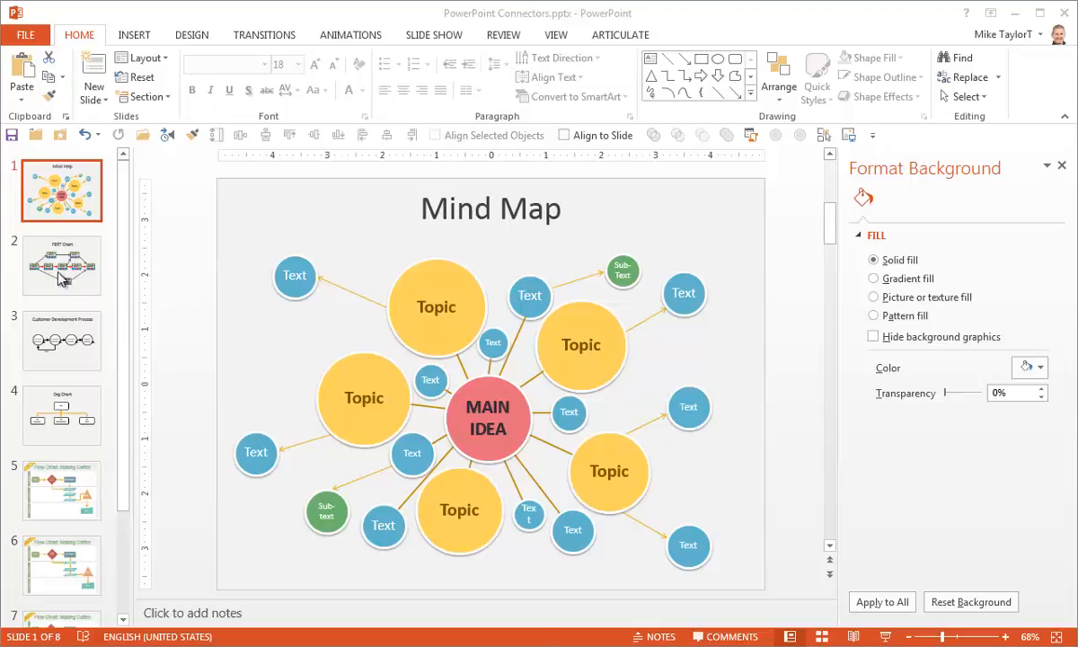
Step: View the PERT Chart, Customer Development Process, Org Chart and coffee flow chart slides in turn
left_click(61, 264)
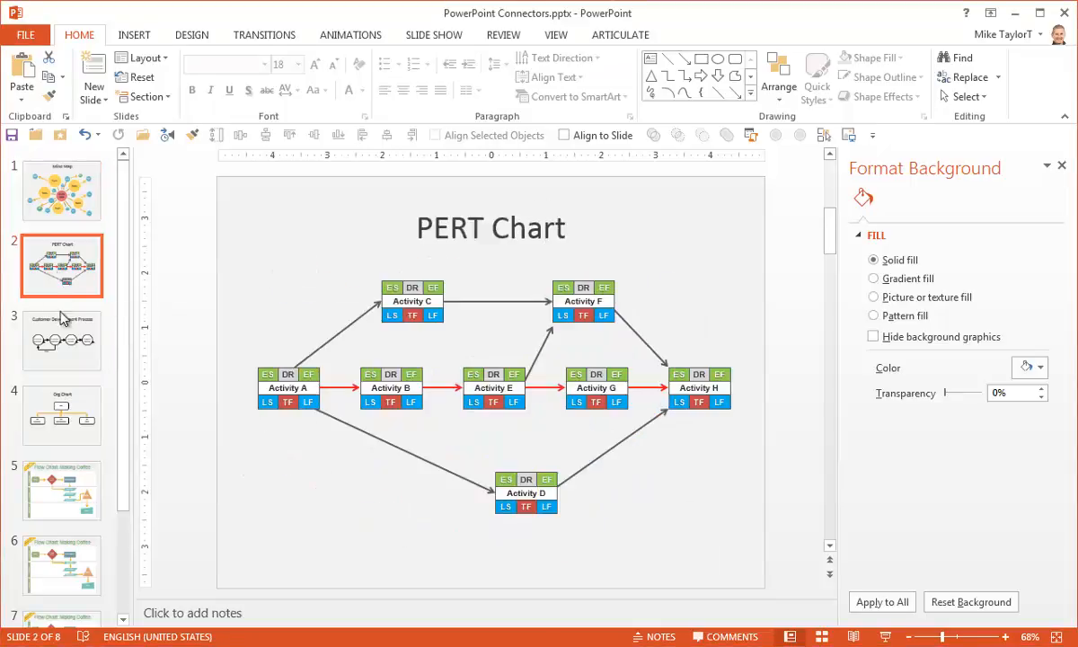
left_click(61, 340)
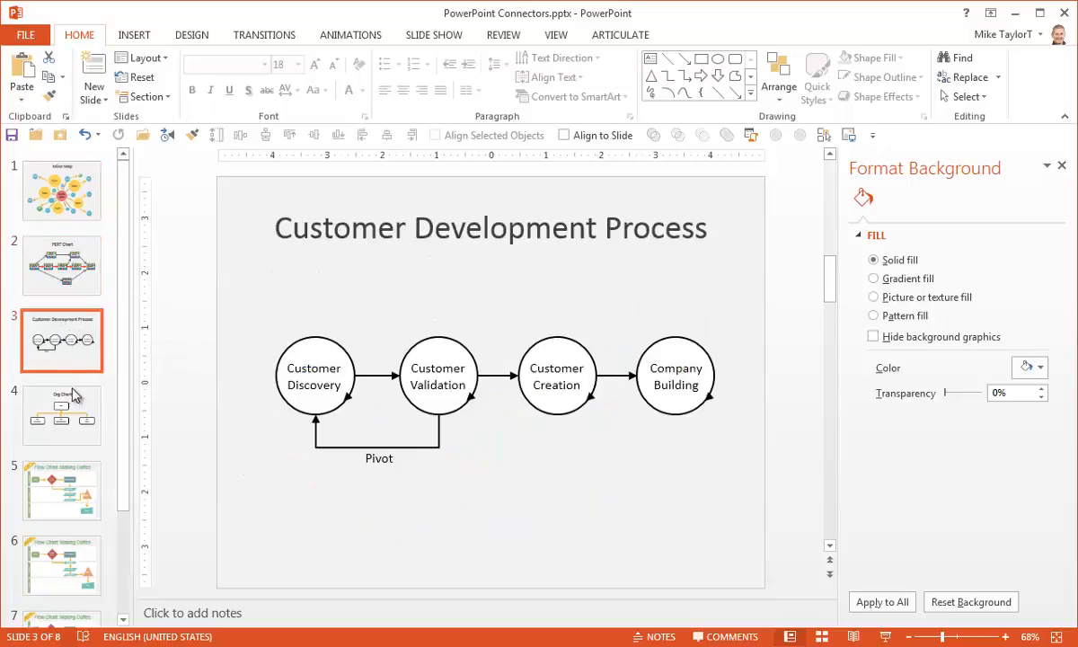
left_click(62, 413)
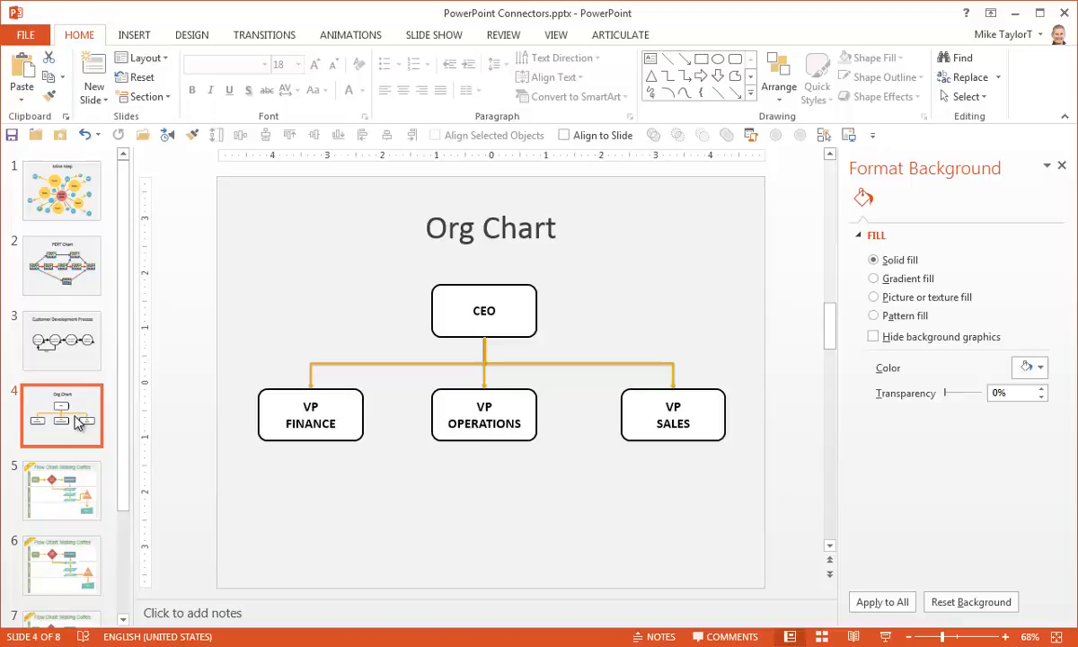
left_click(61, 489)
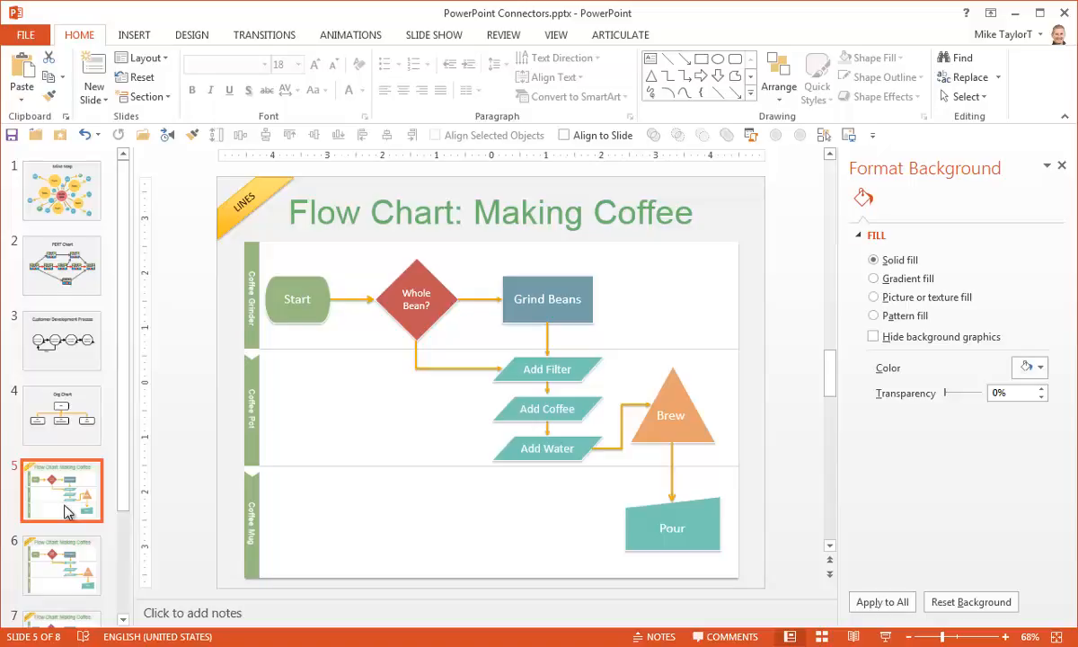
Step: Show the Making Coffee flow chart and inspect the line from Start to Whole Bean?
left_click(351, 299)
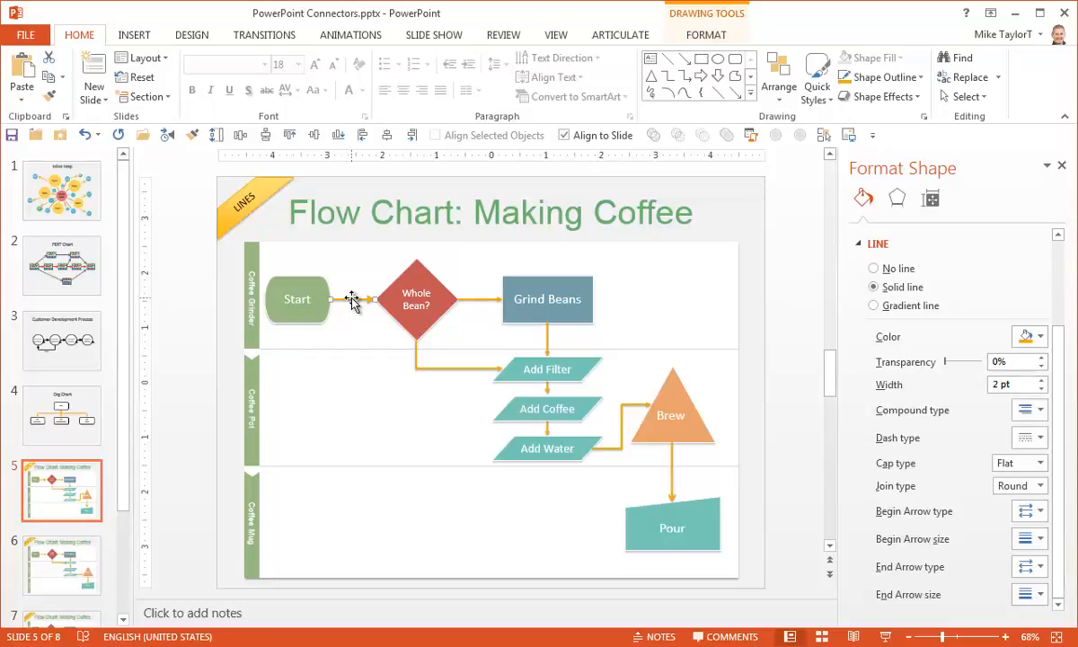
left_click(207, 378)
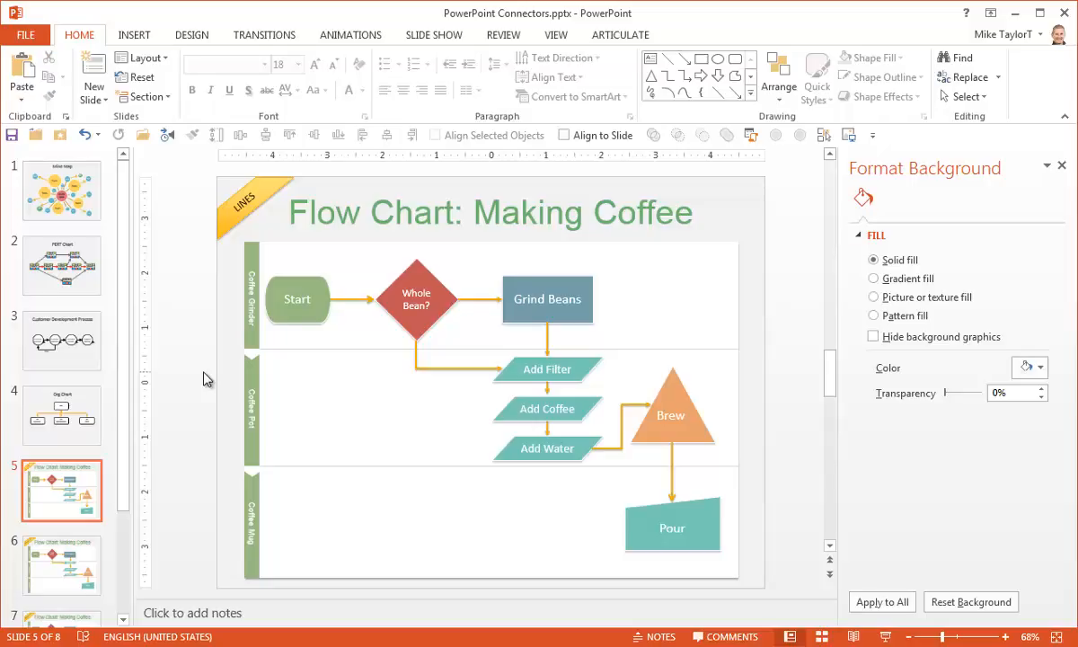
mouse_move(413, 282)
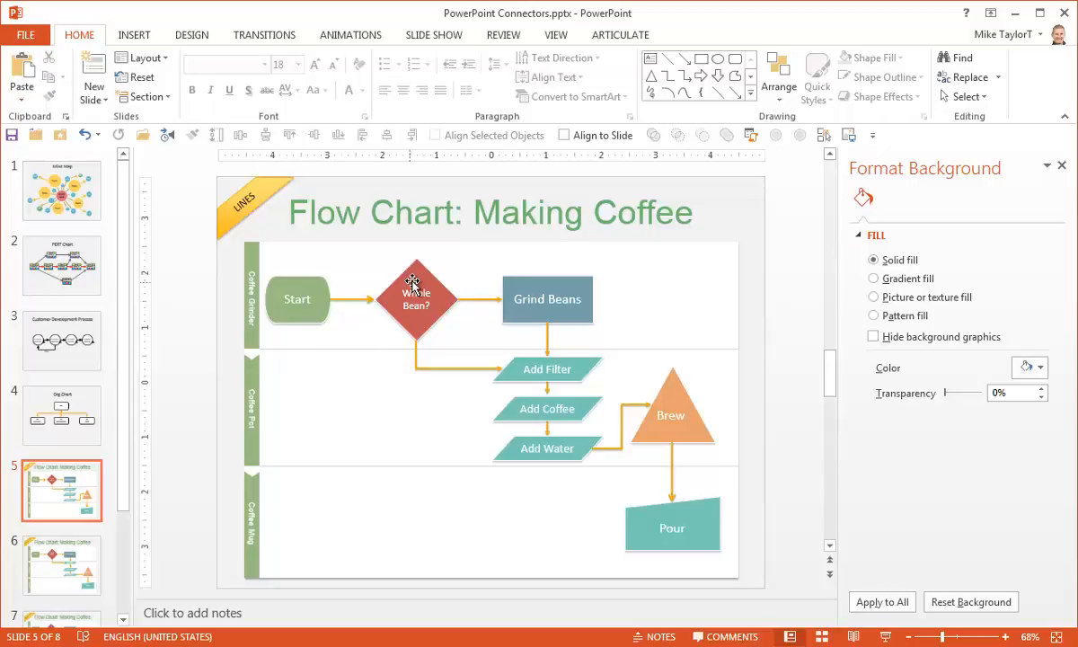
Step: Nudge the Whole Bean? diamond right and check whether the line to Add Filter followed
left_click(415, 298)
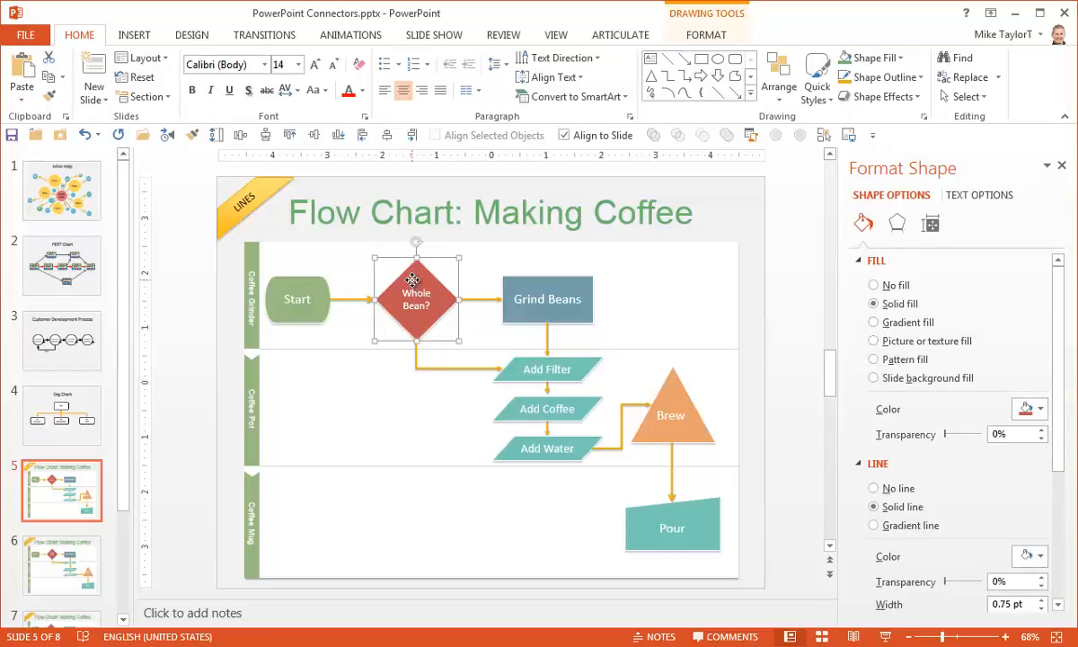
left_click_drag(415, 299, 438, 298)
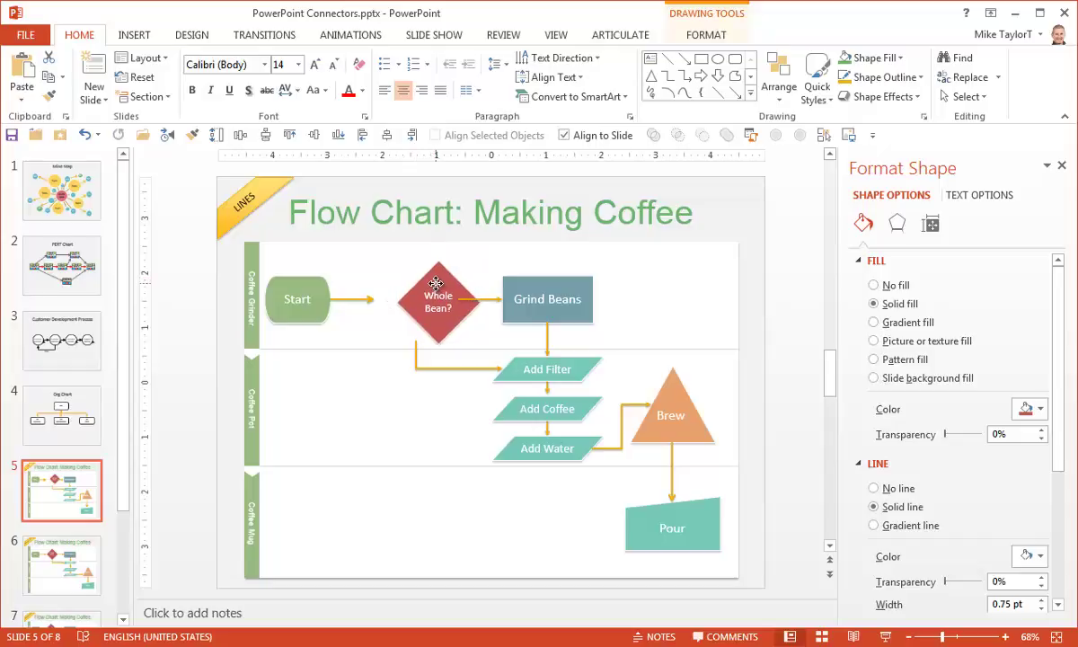
left_click(438, 298)
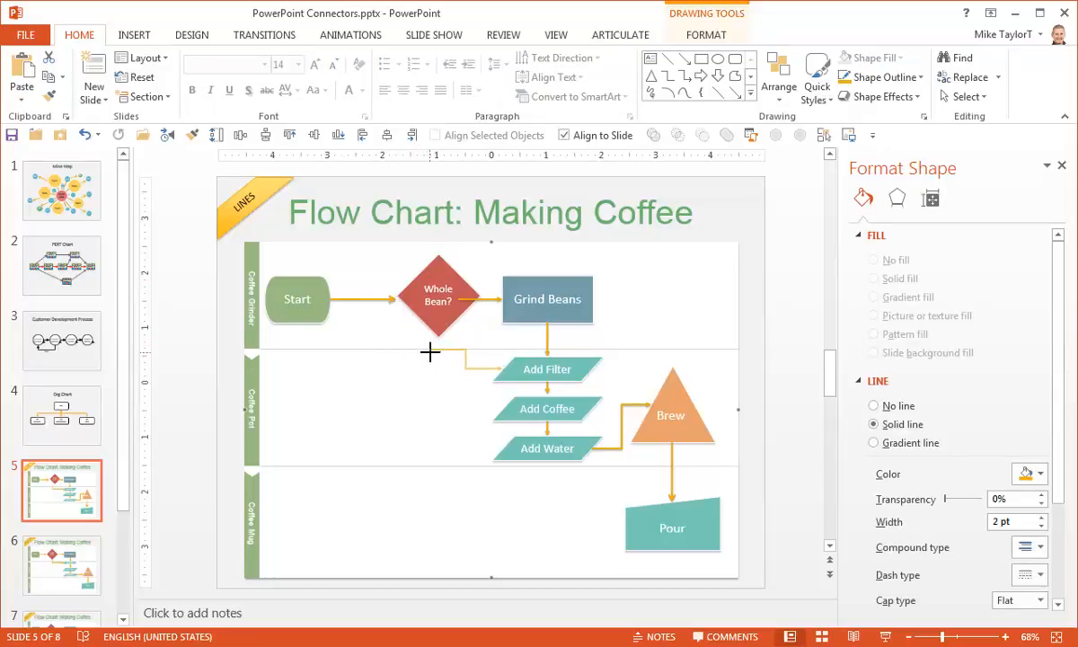
mouse_move(442, 342)
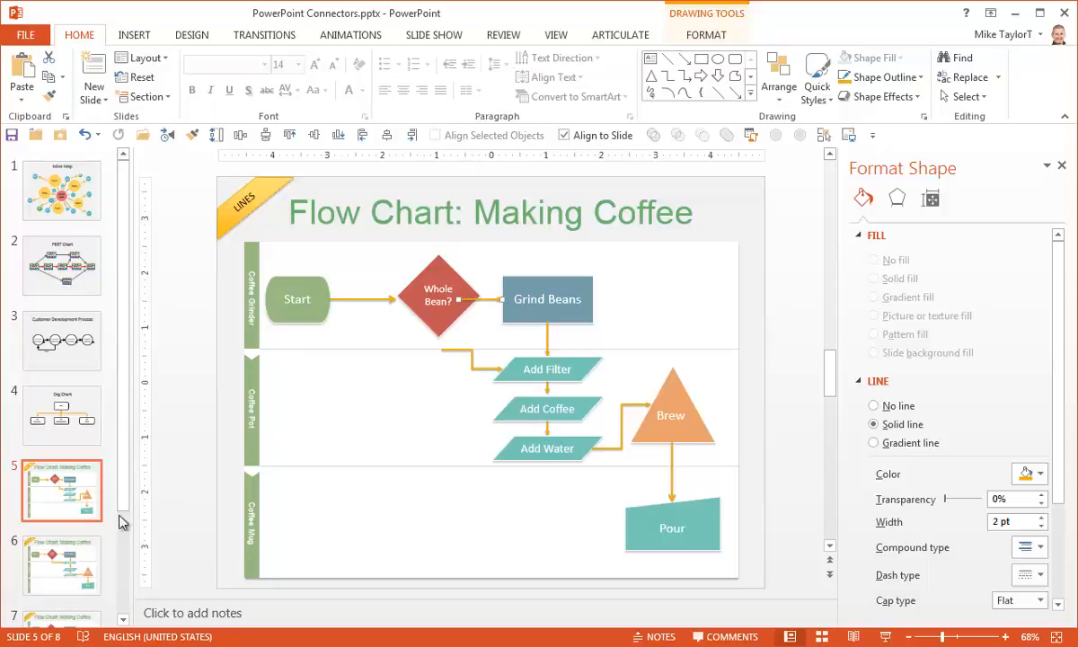
Step: Compare the plain-lines and attached-connectors coffee slides, inspecting the Start–Whole Bean? connector
left_click(61, 564)
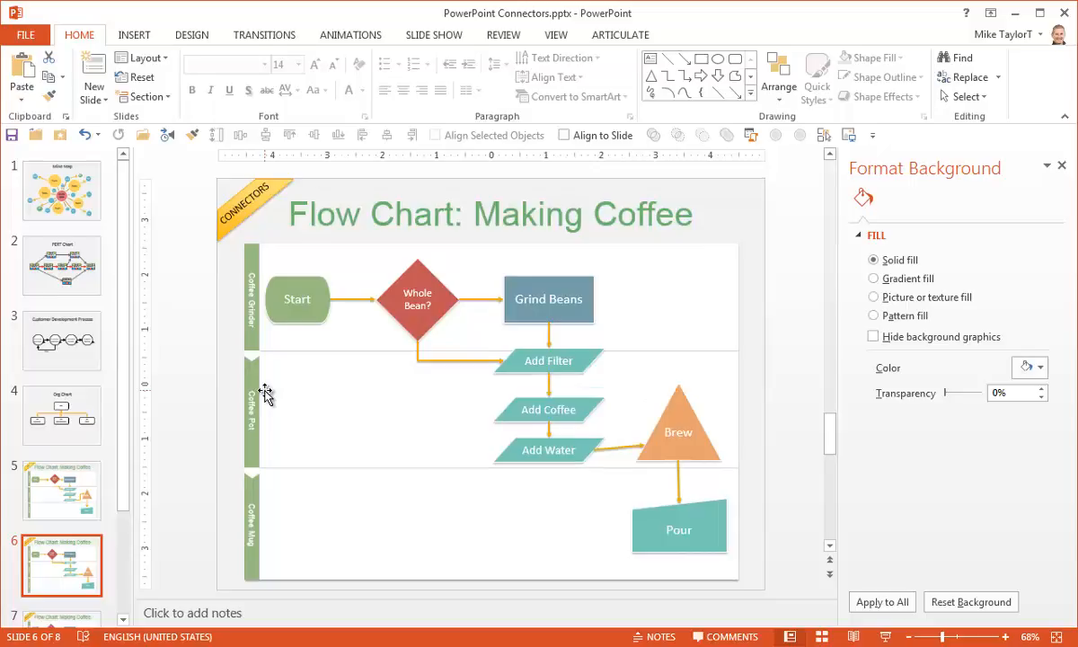
left_click(61, 490)
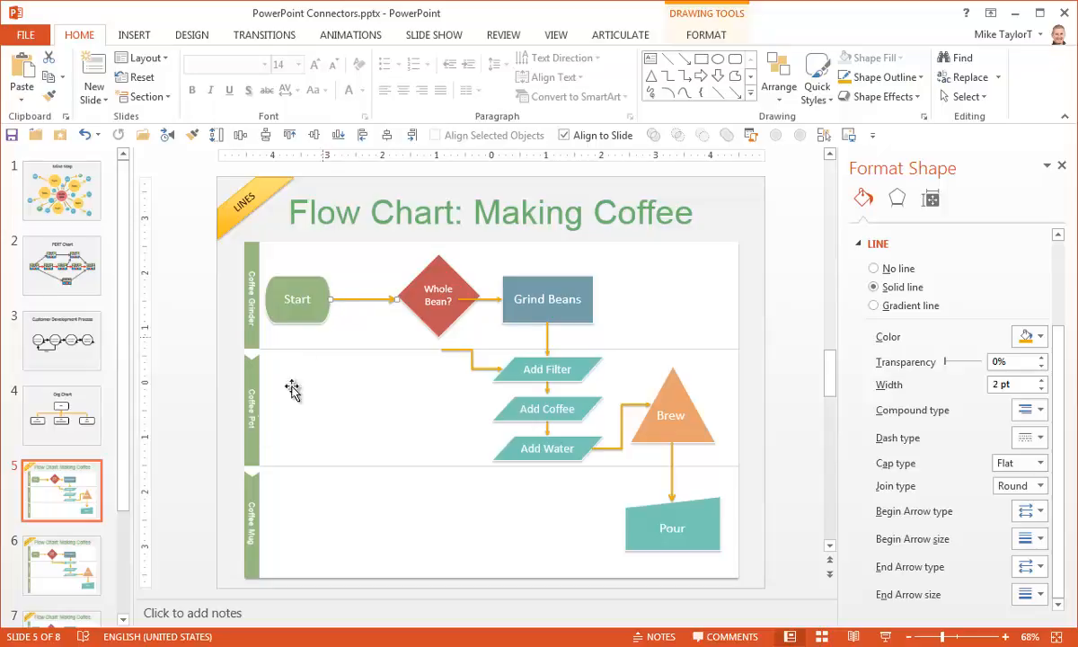
left_click(61, 564)
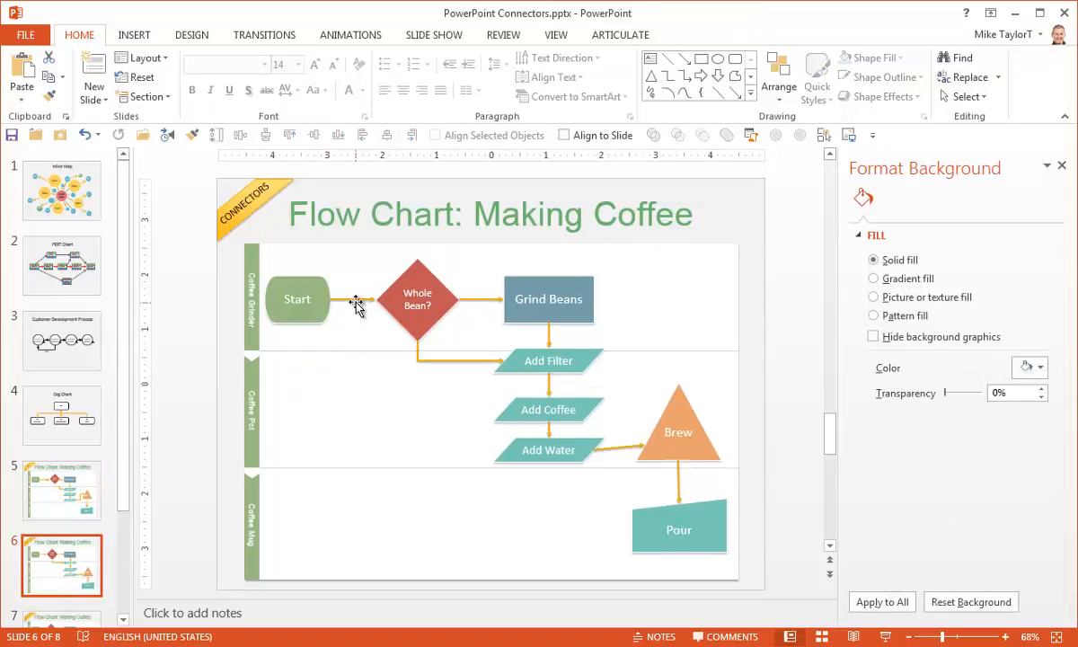
left_click(355, 298)
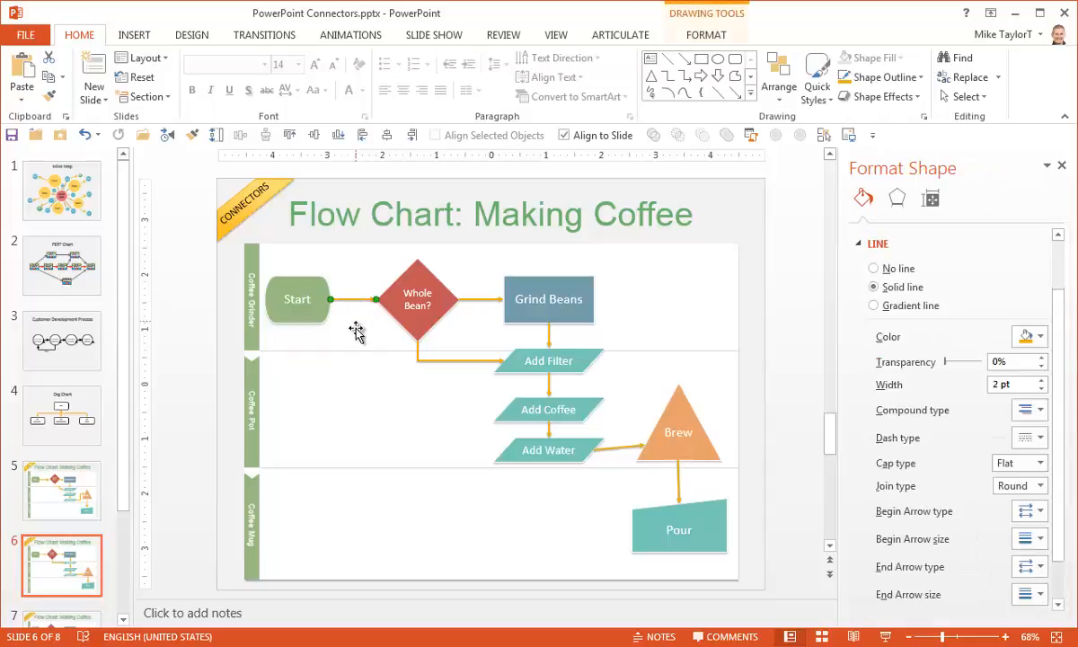
mouse_move(357, 345)
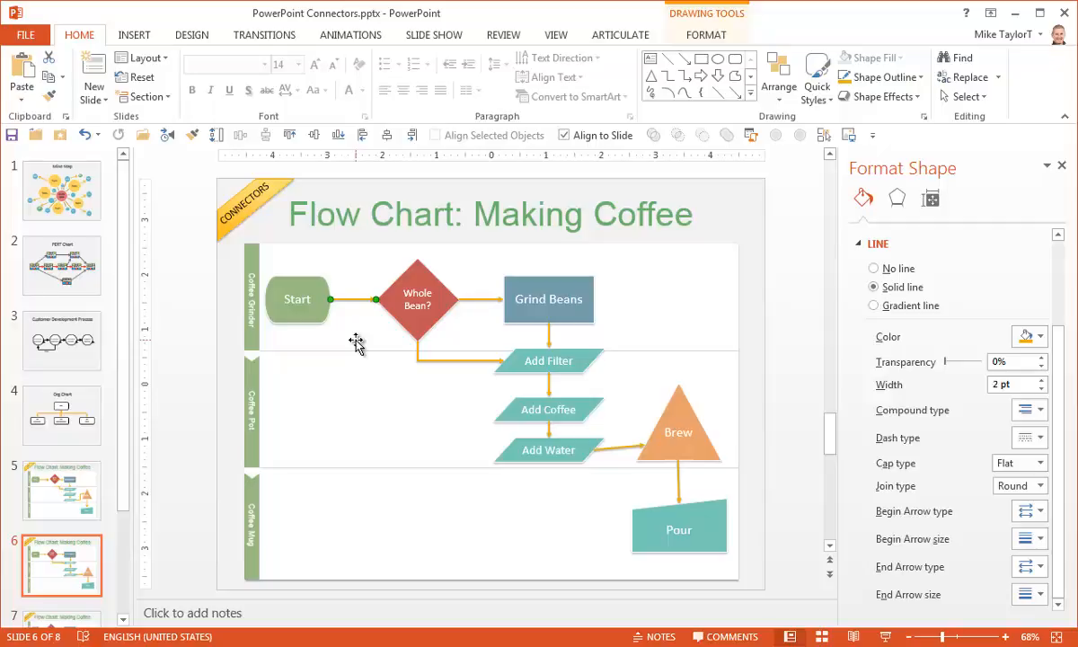
mouse_move(385, 361)
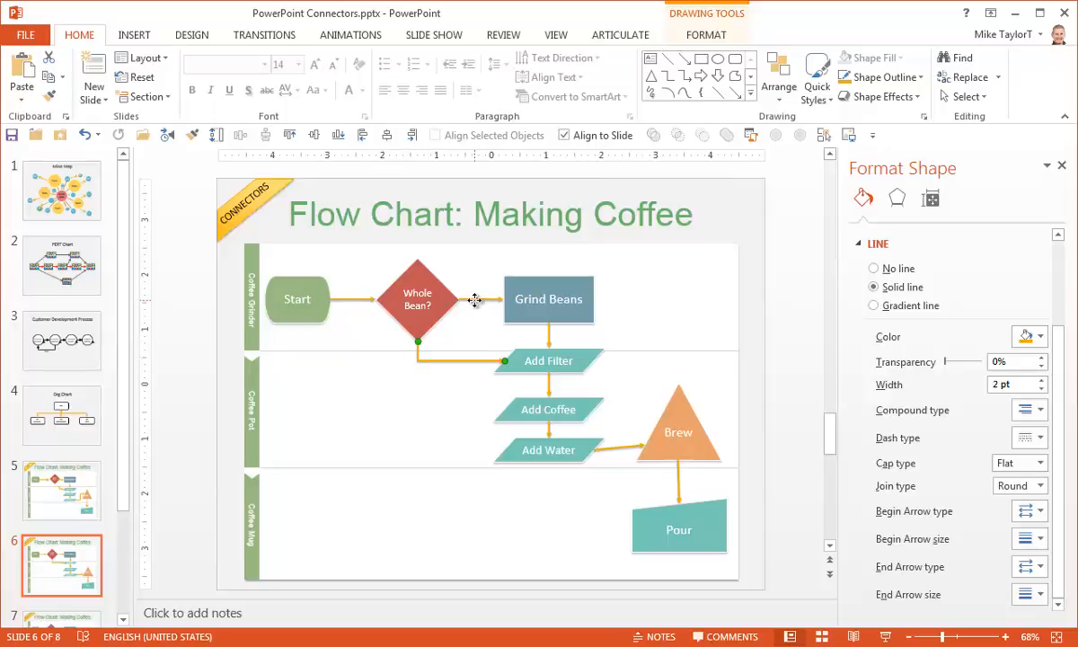
Step: Drag the Whole Bean? diamond down near Add Filter and back, its connectors staying attached
left_click(417, 298)
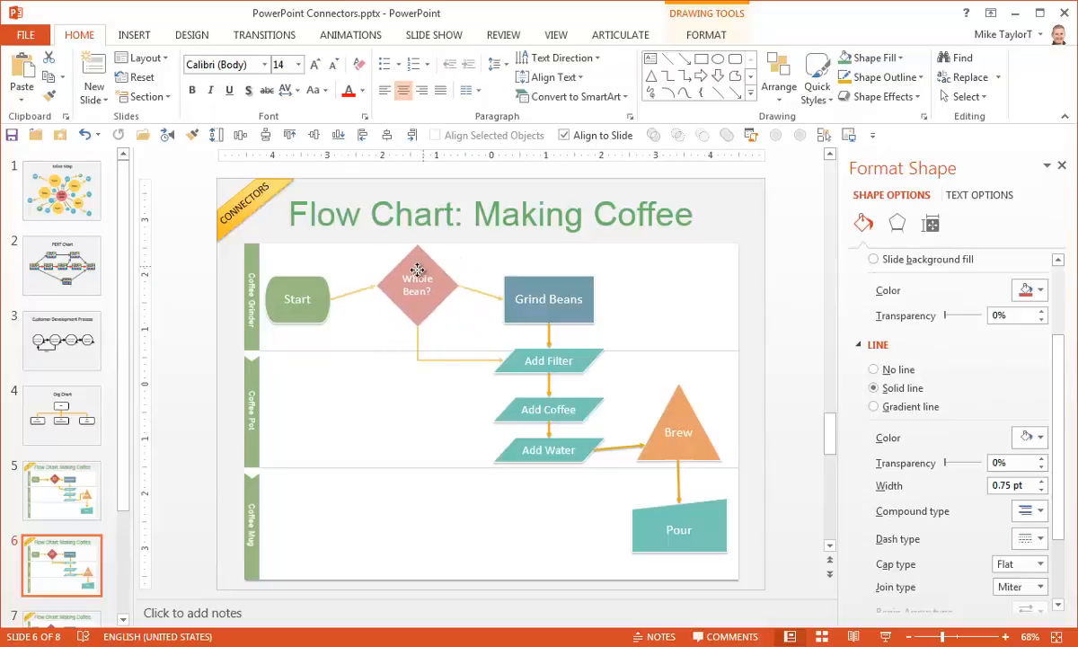
left_click_drag(417, 287, 370, 445)
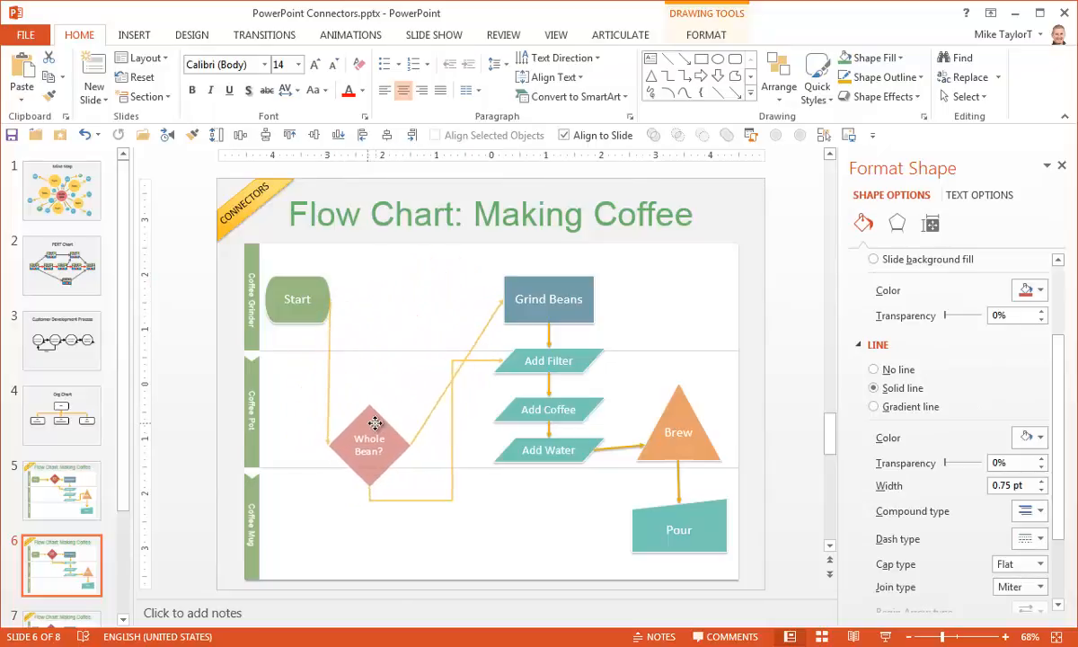
left_click_drag(368, 441, 408, 302)
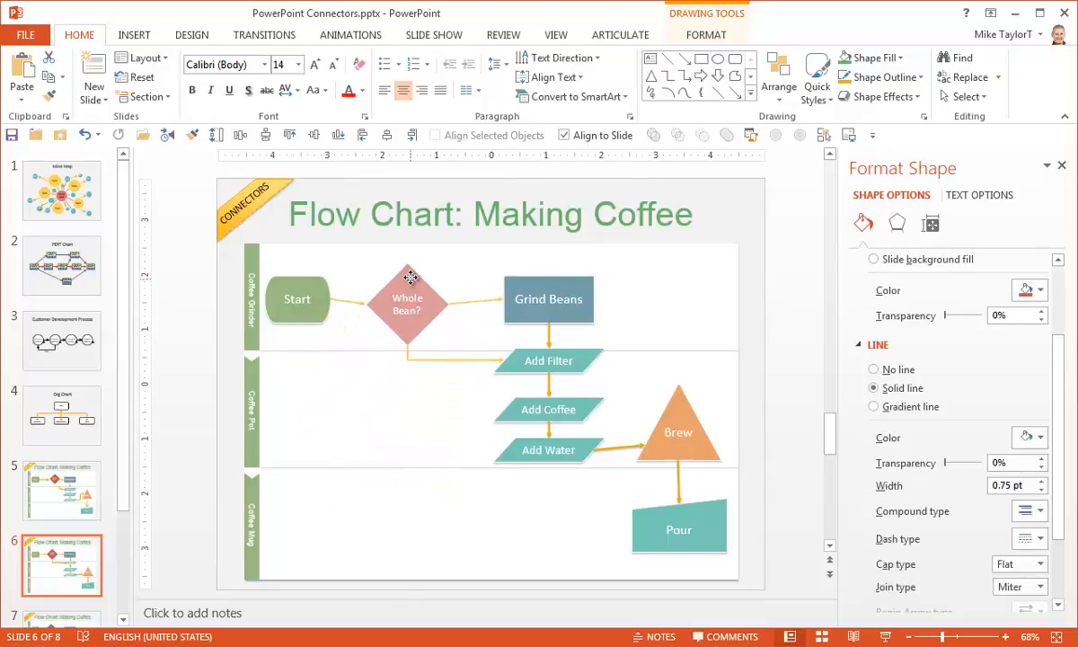
left_click(406, 298)
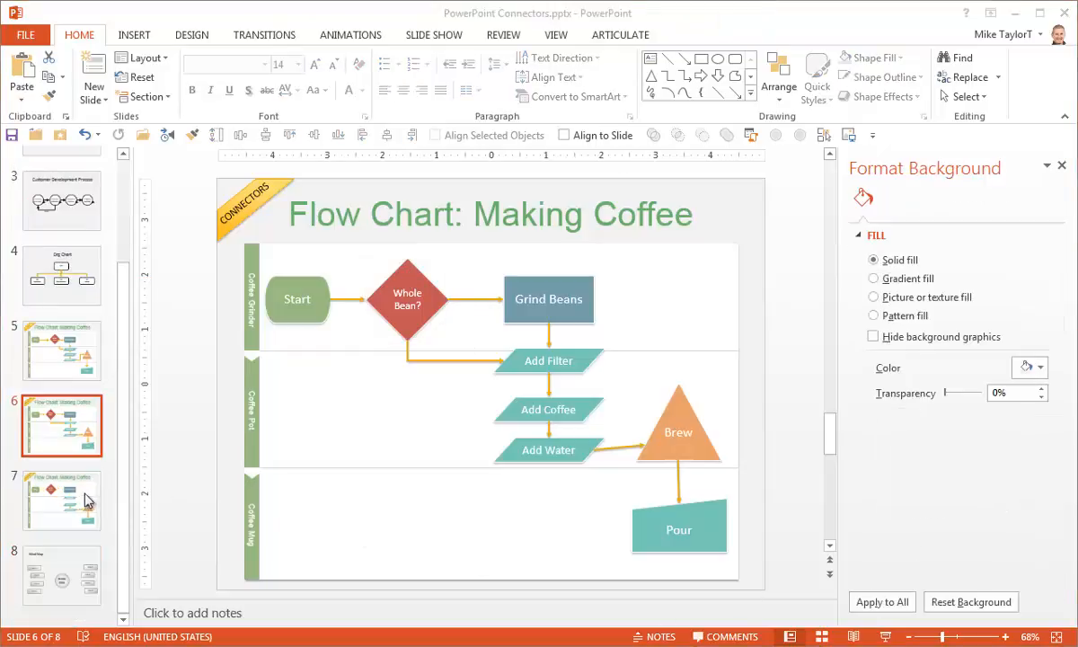
Step: Show the coffee flow chart copy with unlinked top shapes and expand the Shapes gallery
left_click(61, 499)
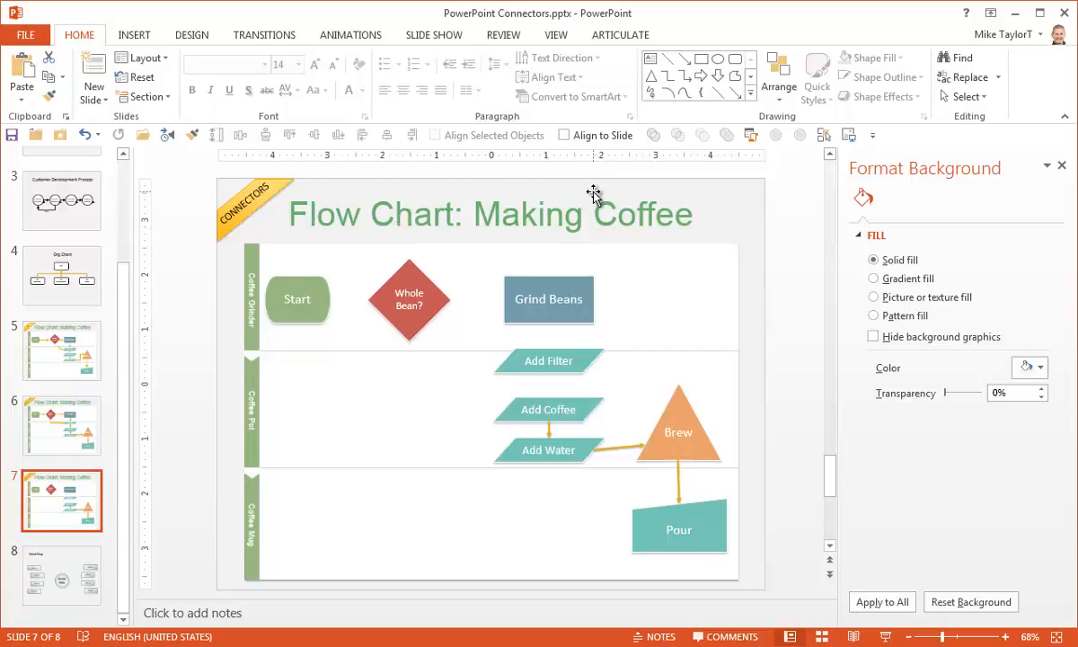
mouse_move(651, 130)
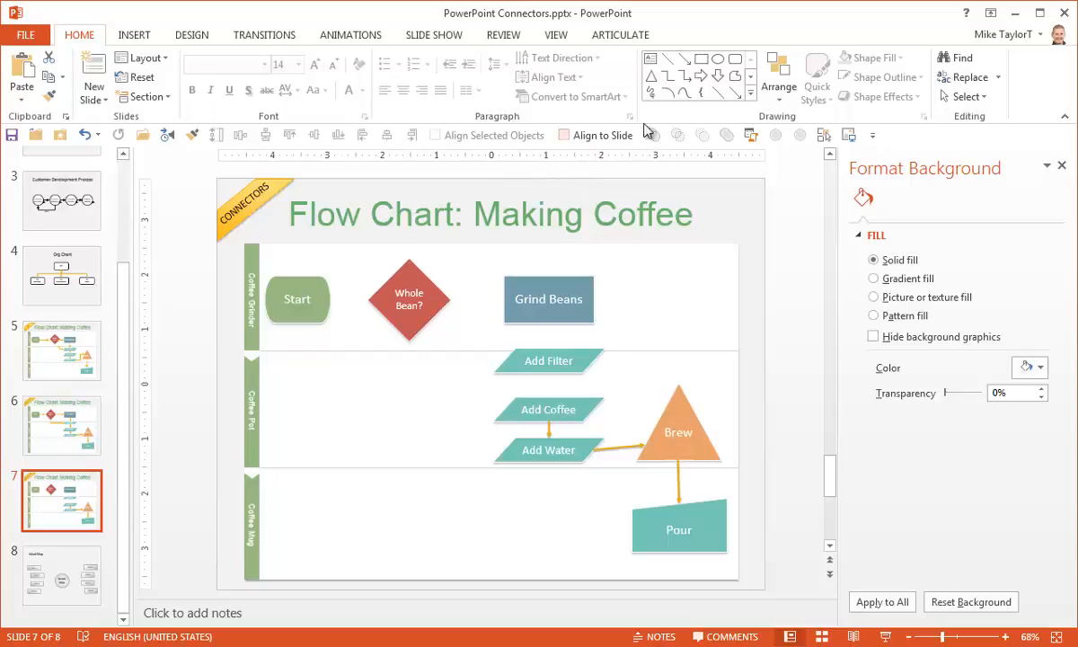
mouse_move(684, 70)
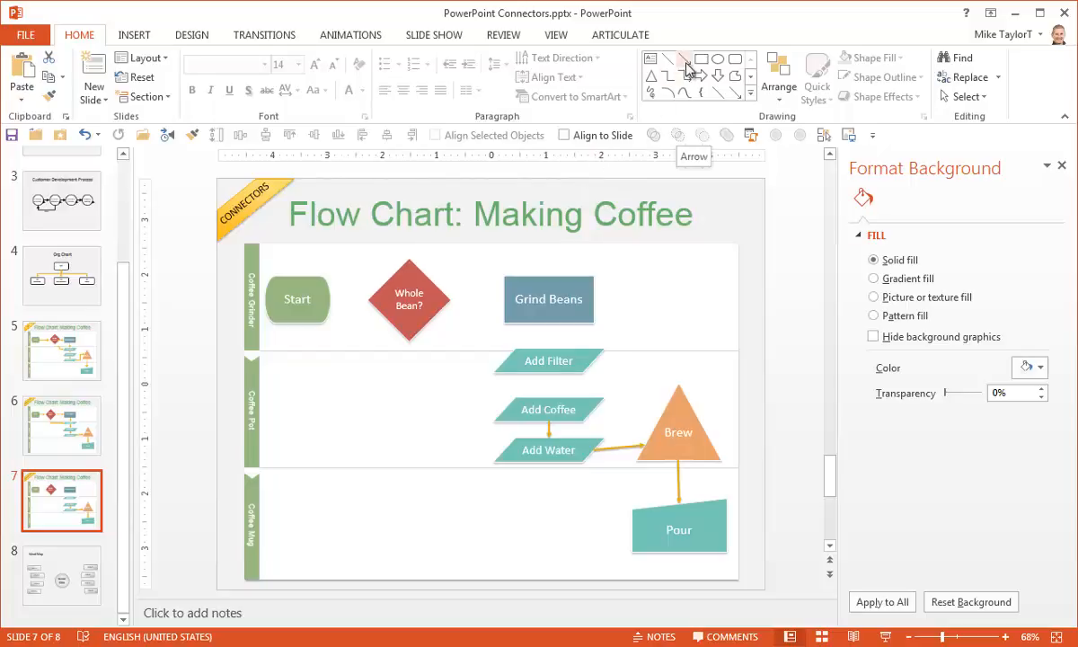
left_click(686, 61)
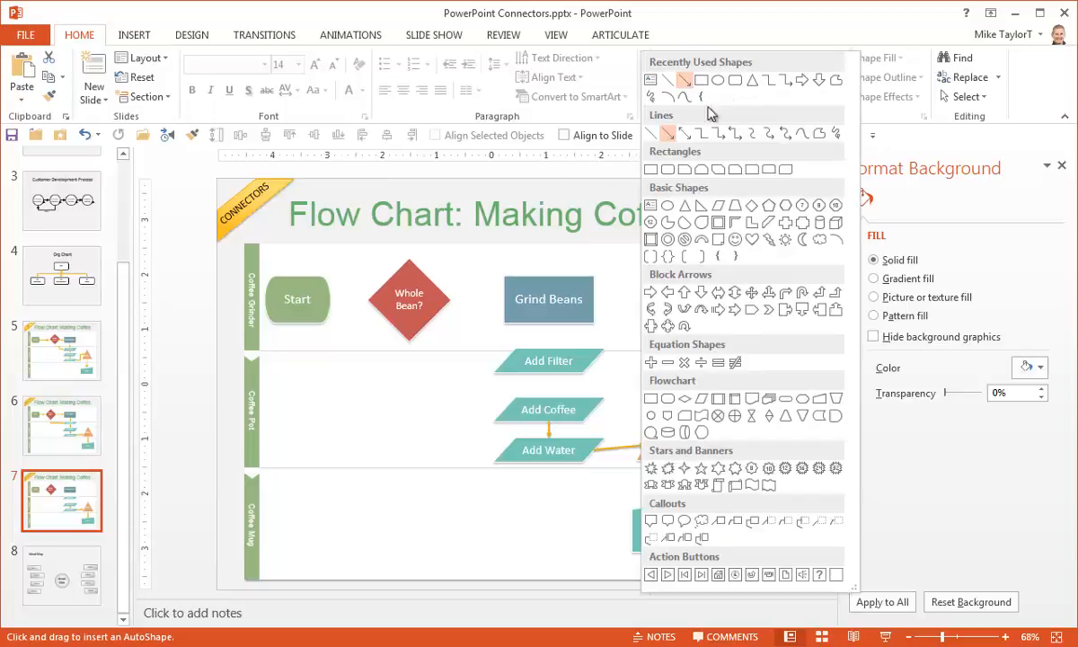
mouse_move(661, 140)
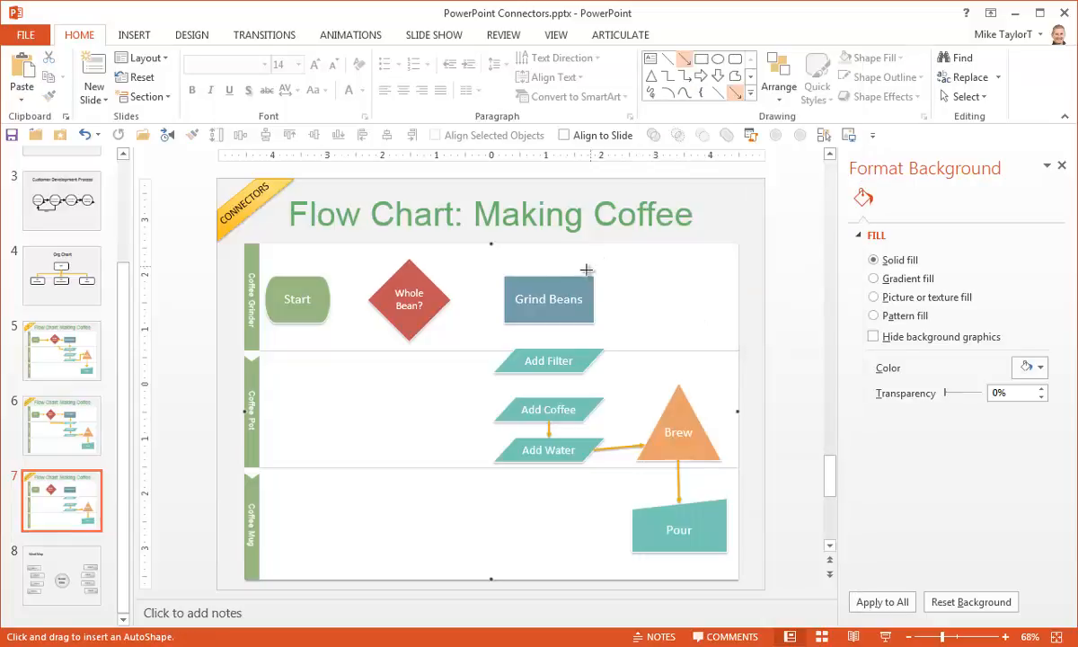
Step: Draw a connector joining Start to the Whole Bean? diamond
left_click(409, 298)
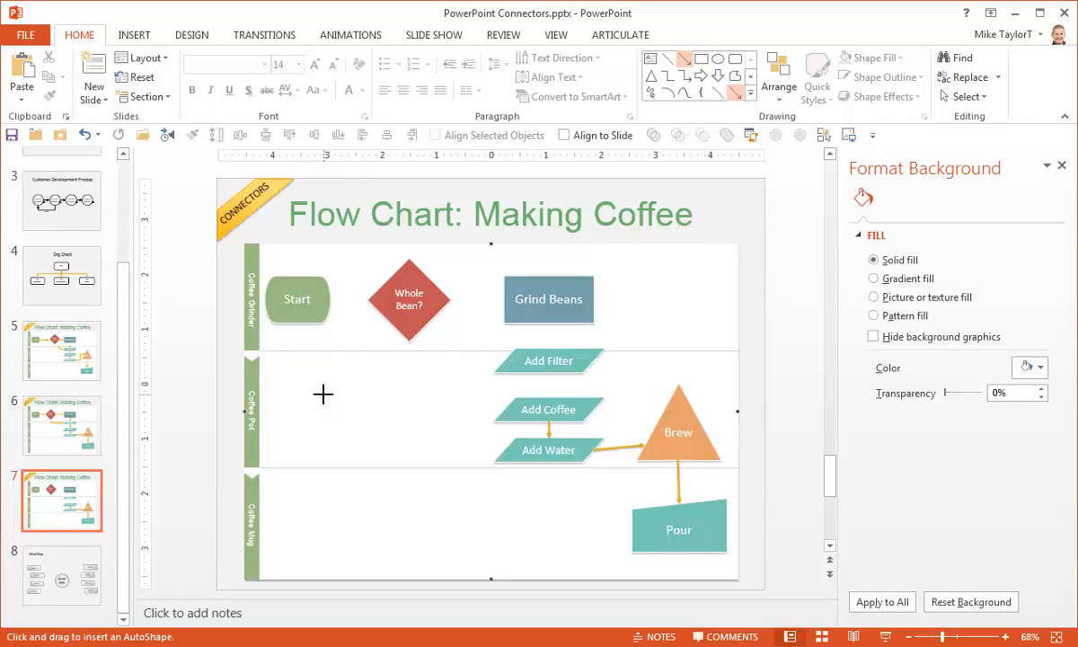
left_click_drag(324, 397, 375, 397)
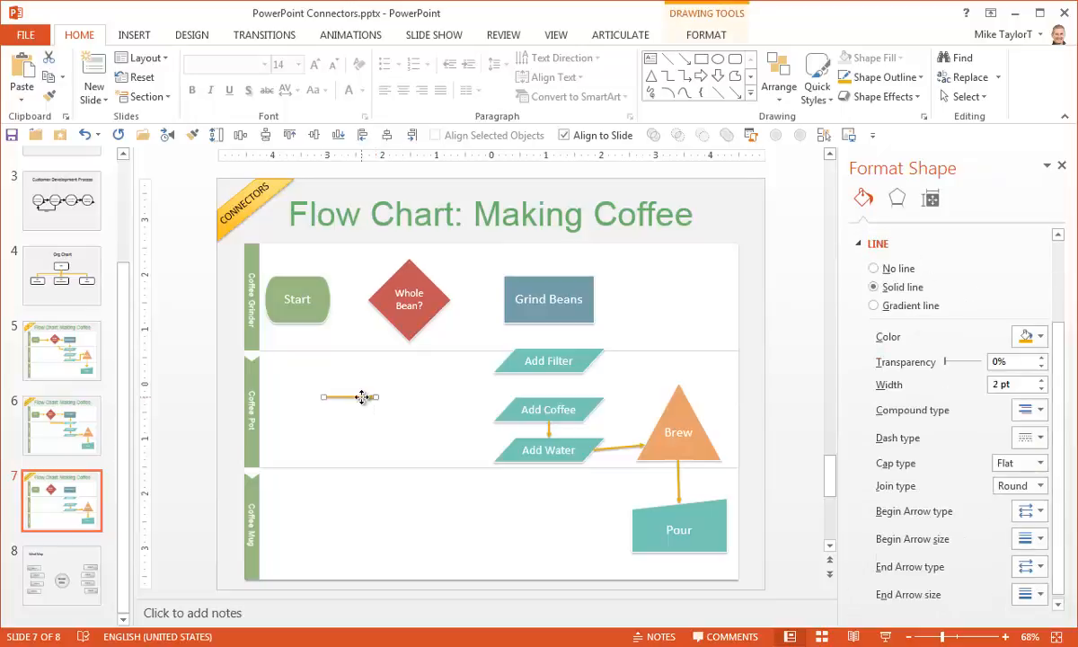
left_click_drag(363, 397, 363, 301)
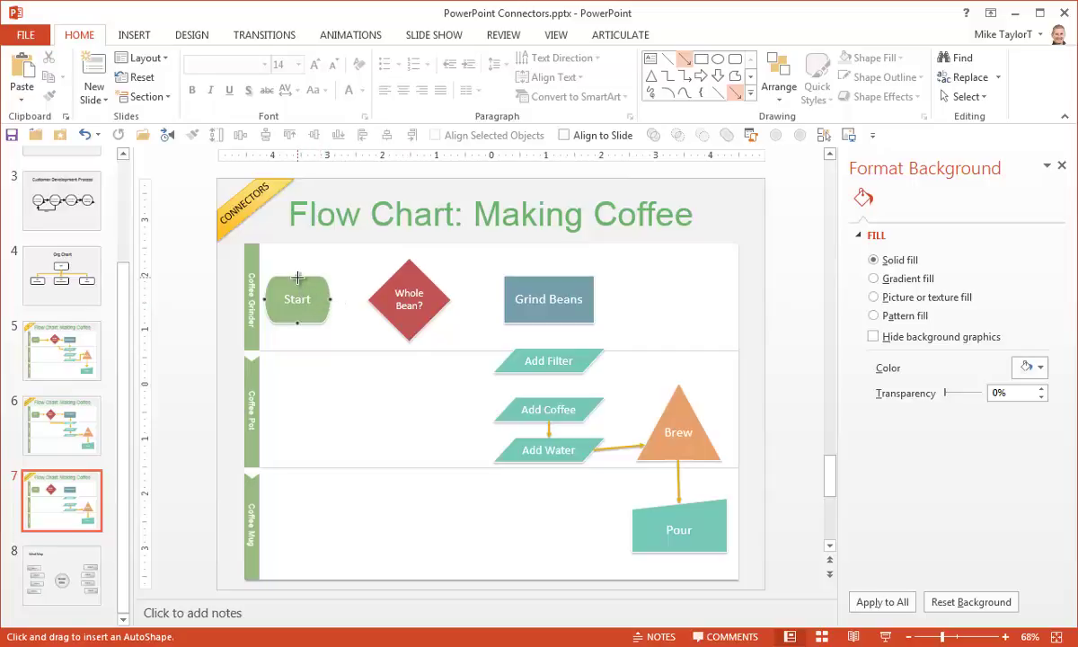
mouse_move(316, 311)
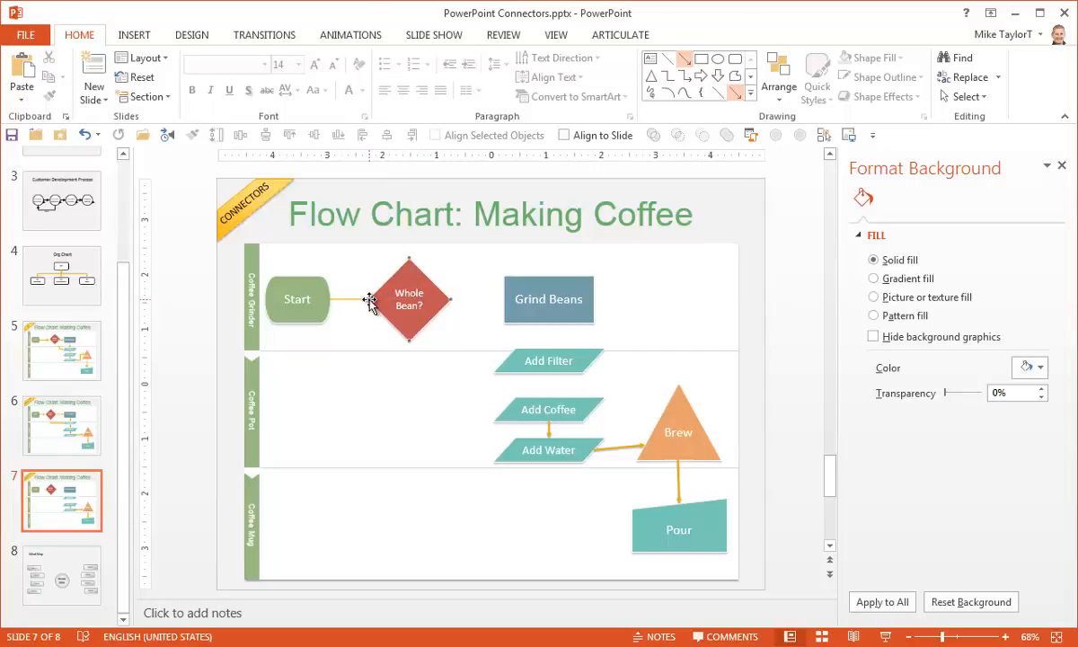
Step: Inspect the new connector and the Whole Bean? diamond's Format Shape settings
left_click(348, 298)
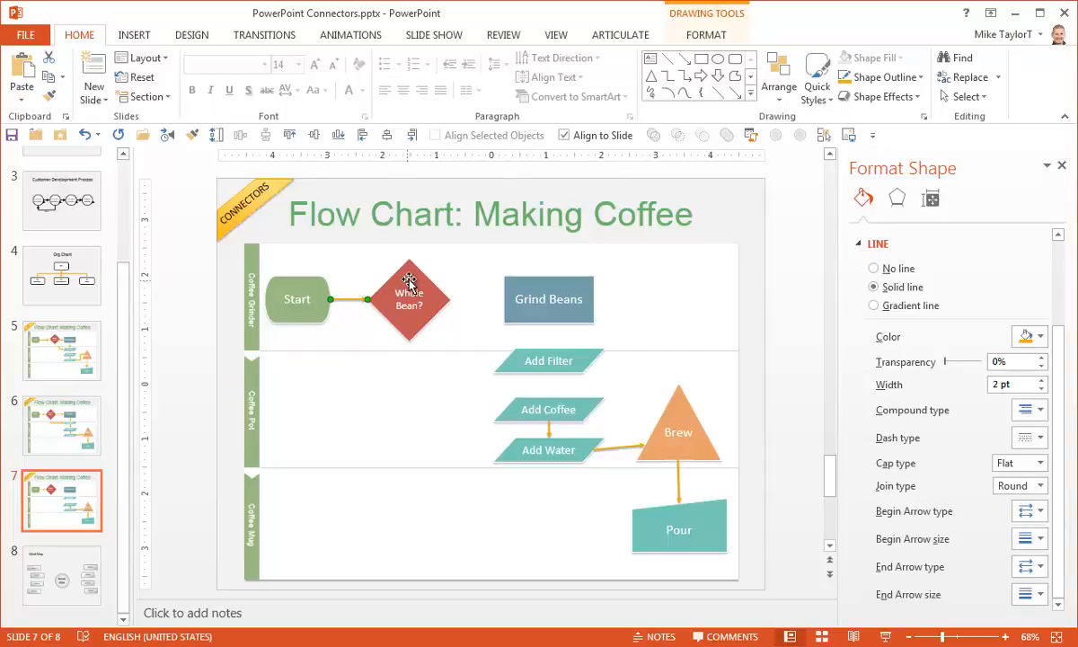
left_click(426, 298)
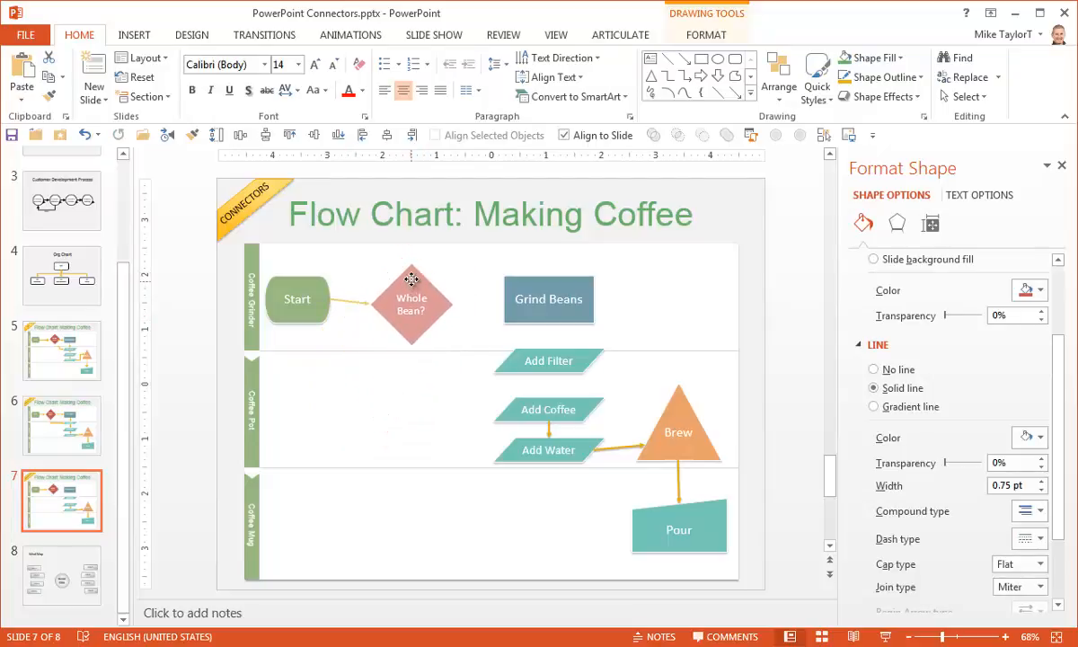
left_click(411, 298)
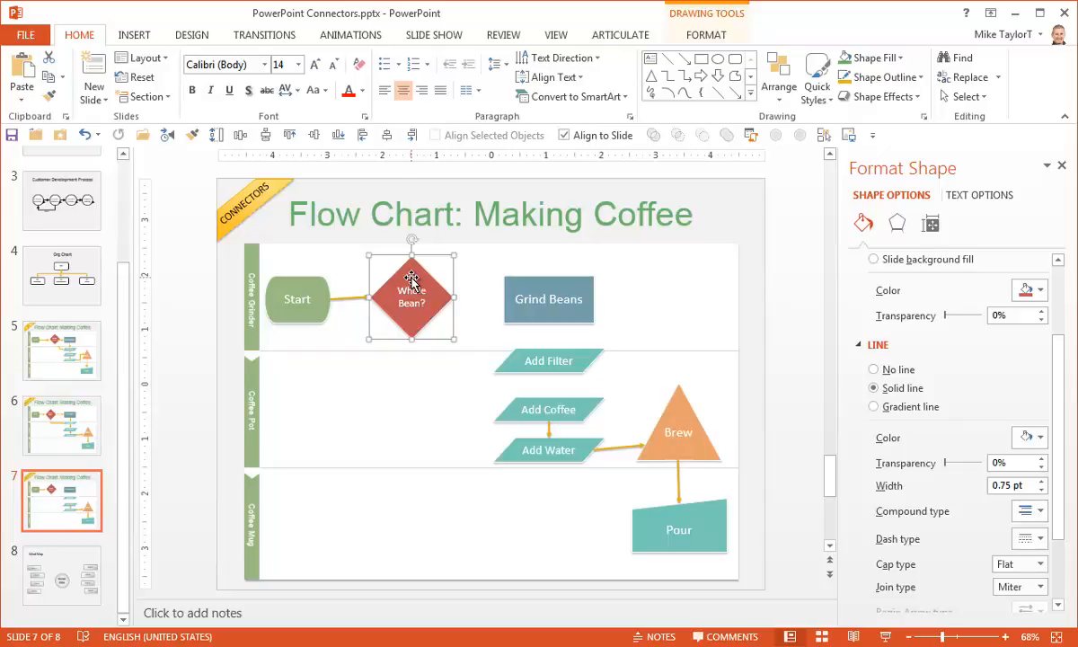
Step: On the Mind Map slide, join Item 1 to the MAIN IDEA circle with an elbow connector
left_click(61, 575)
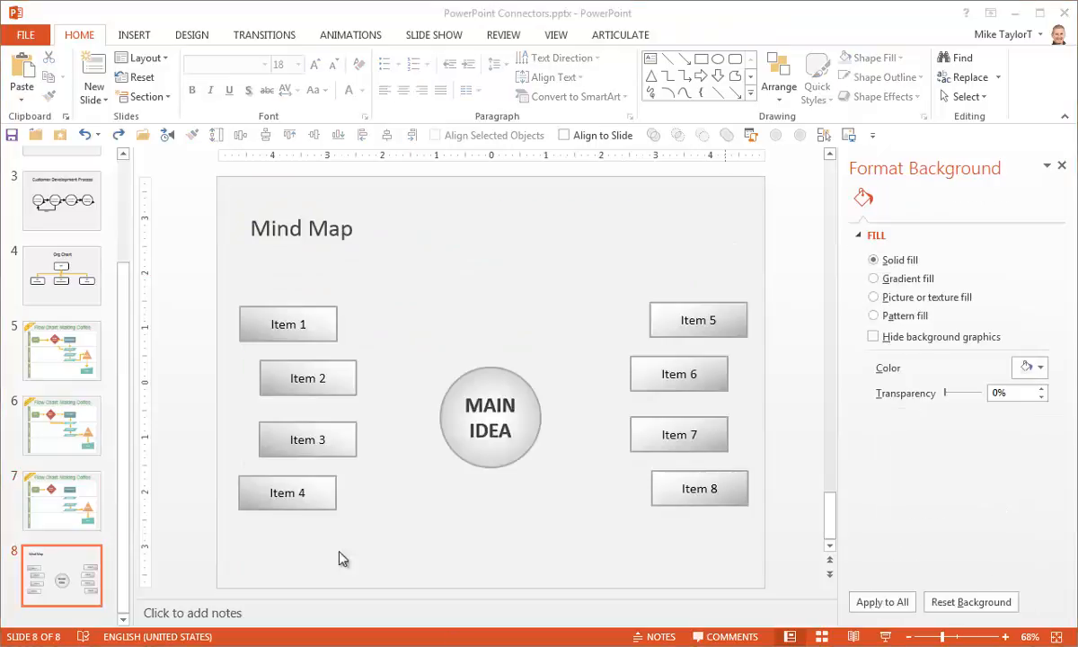
mouse_move(524, 189)
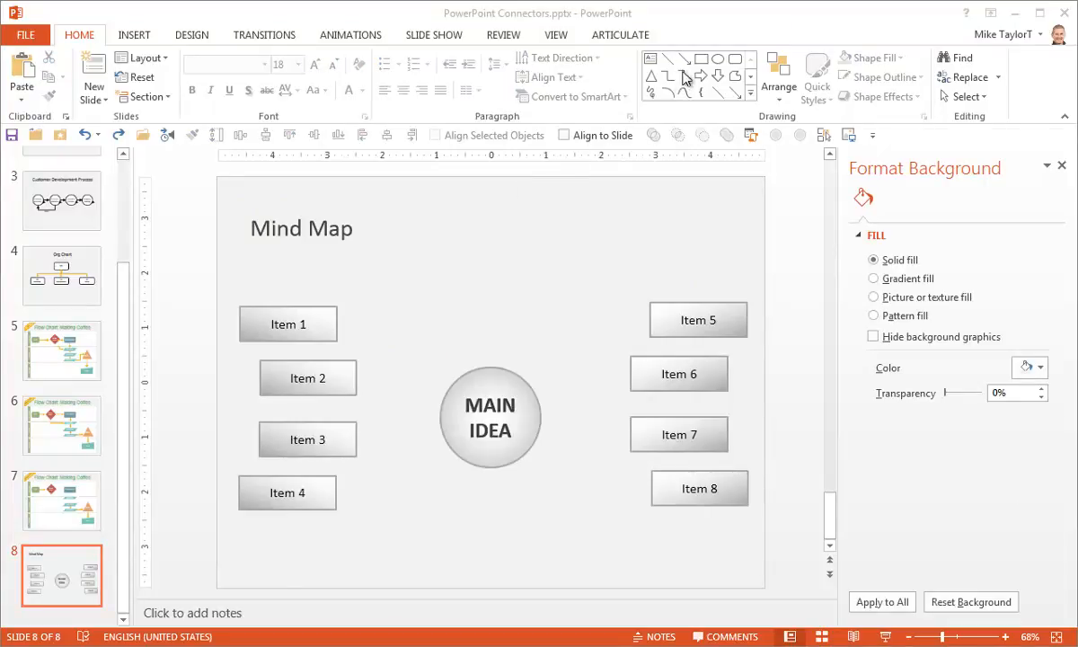
left_click(686, 75)
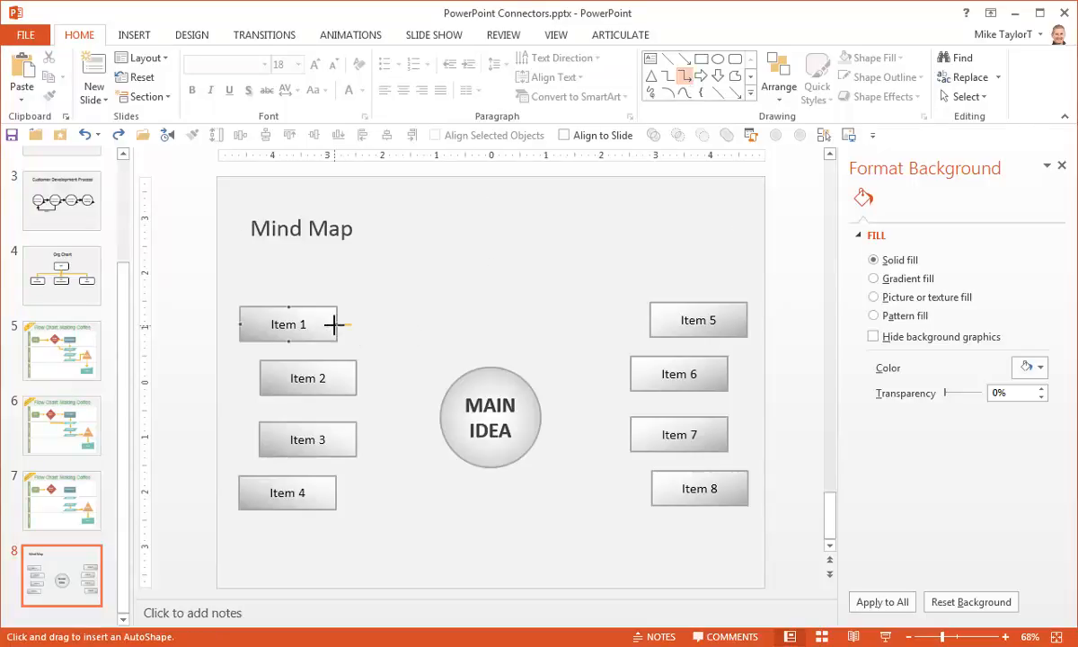
left_click_drag(334, 324, 463, 381)
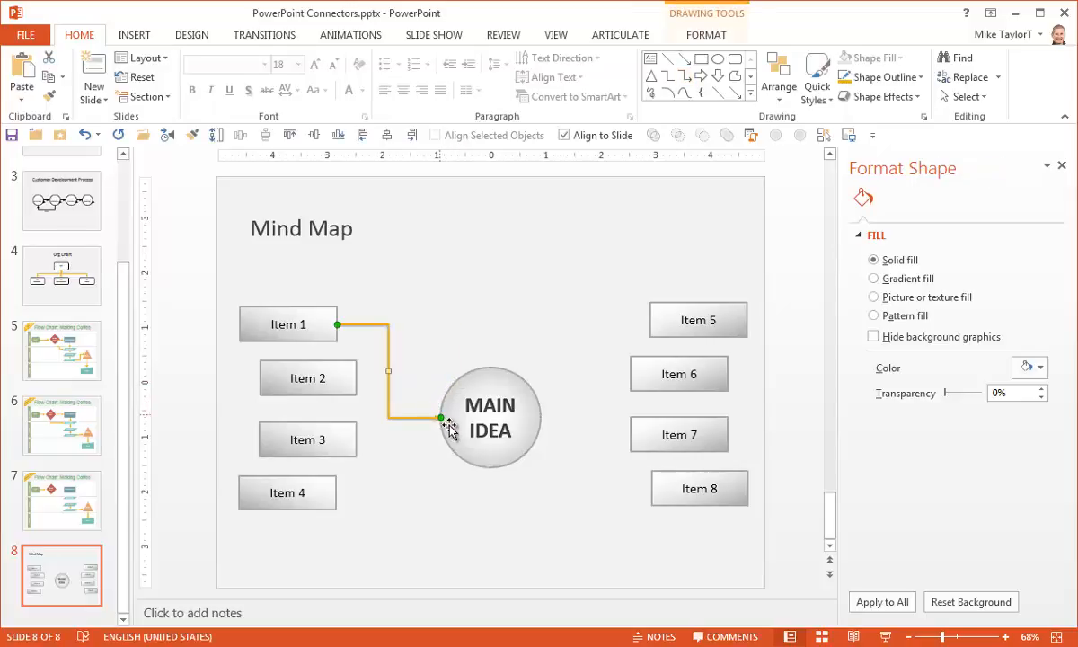
left_click(490, 416)
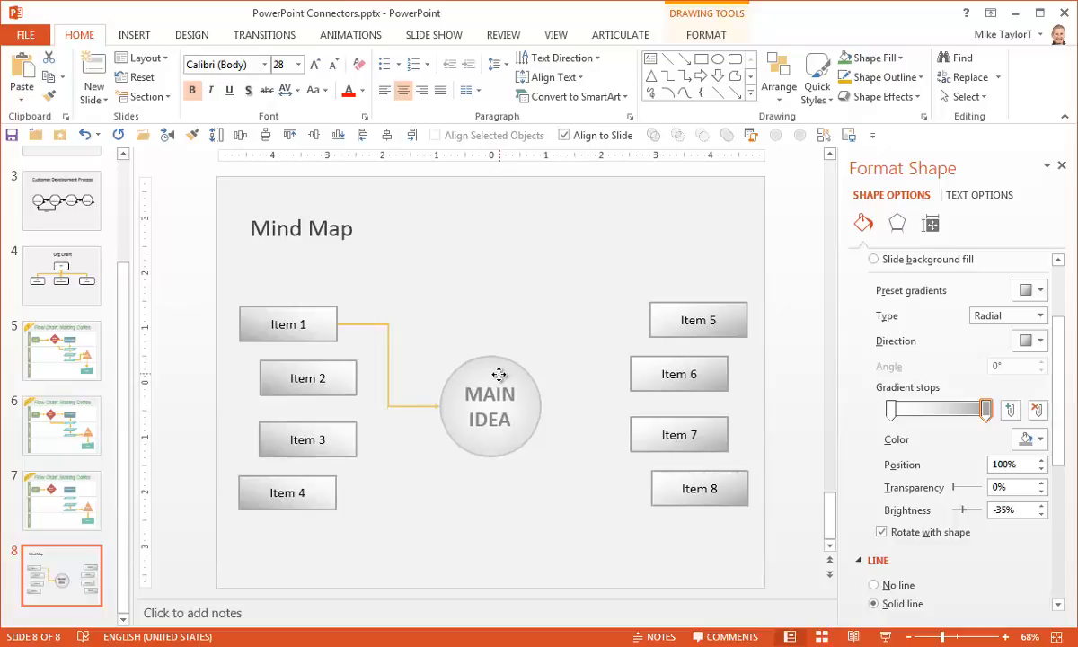
left_click(491, 406)
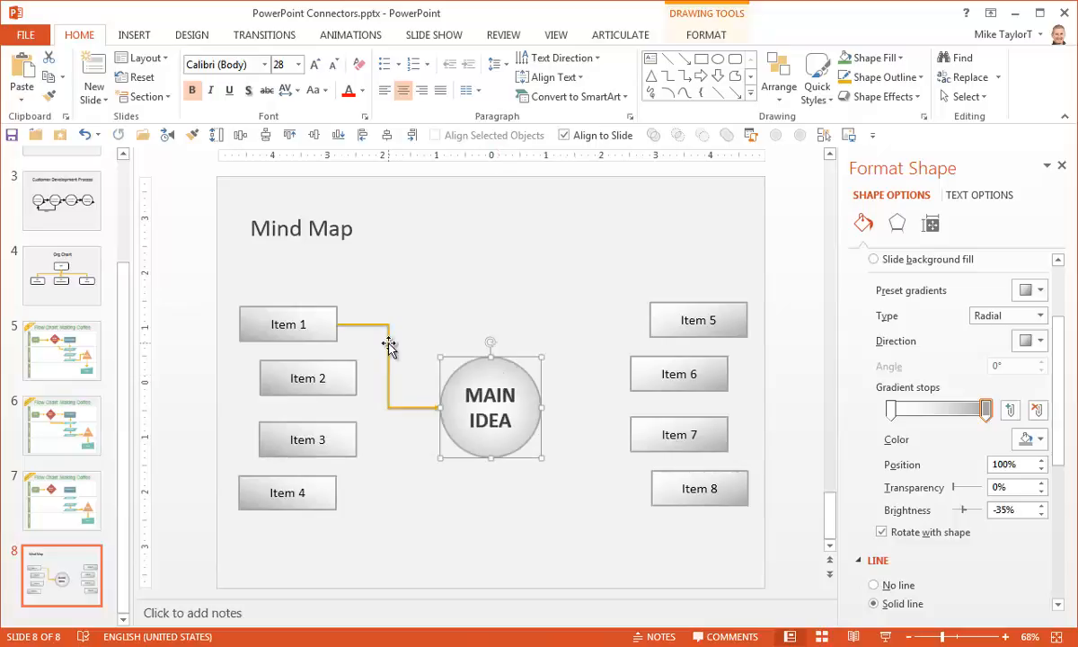
Step: Show the connector type options (straight, elbow, curved) for the Item 1 connector
right_click(388, 345)
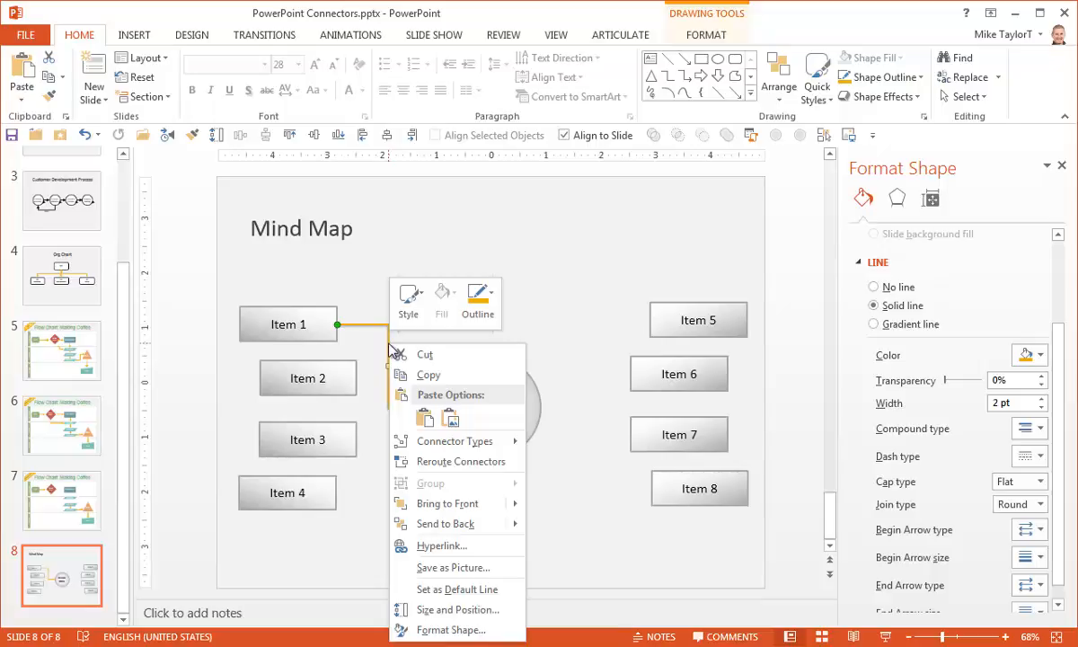
mouse_move(417, 413)
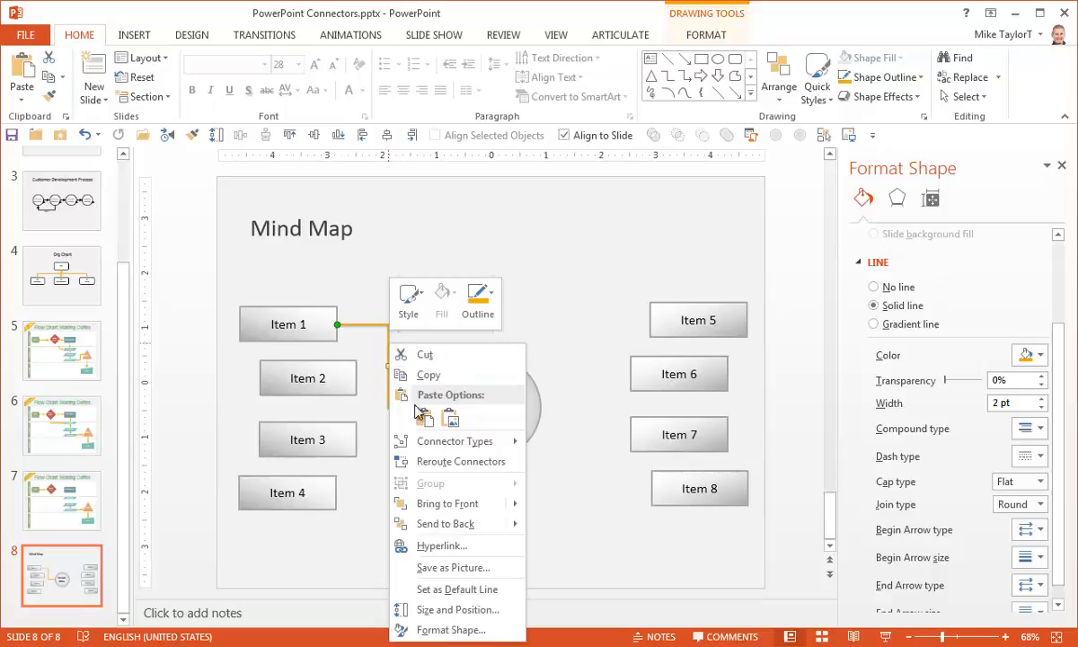
left_click(453, 440)
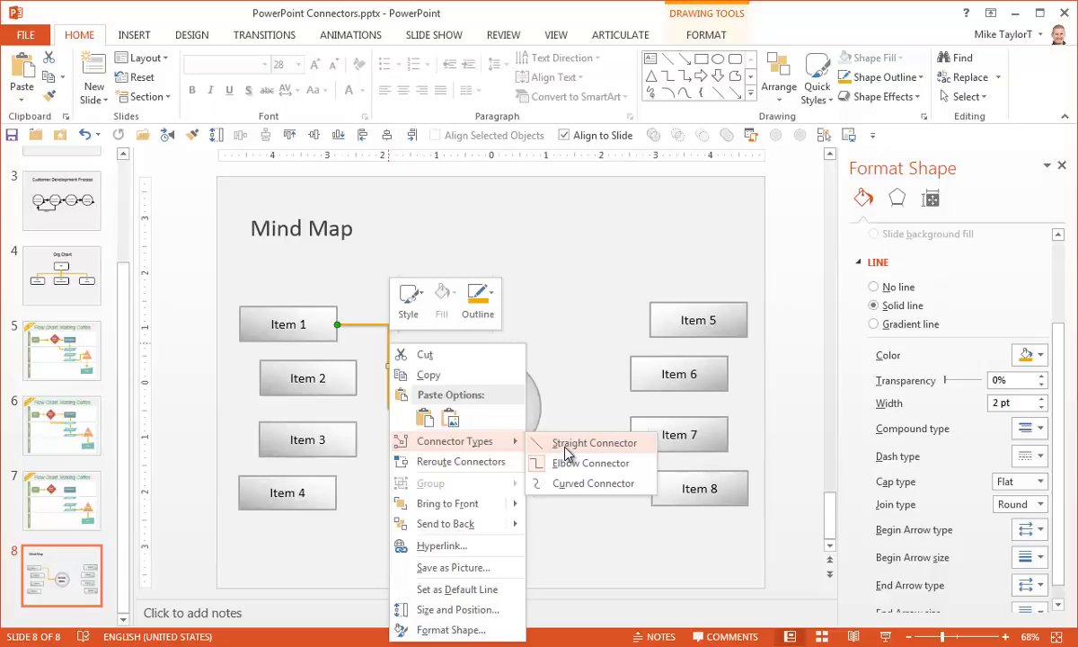
mouse_move(579, 488)
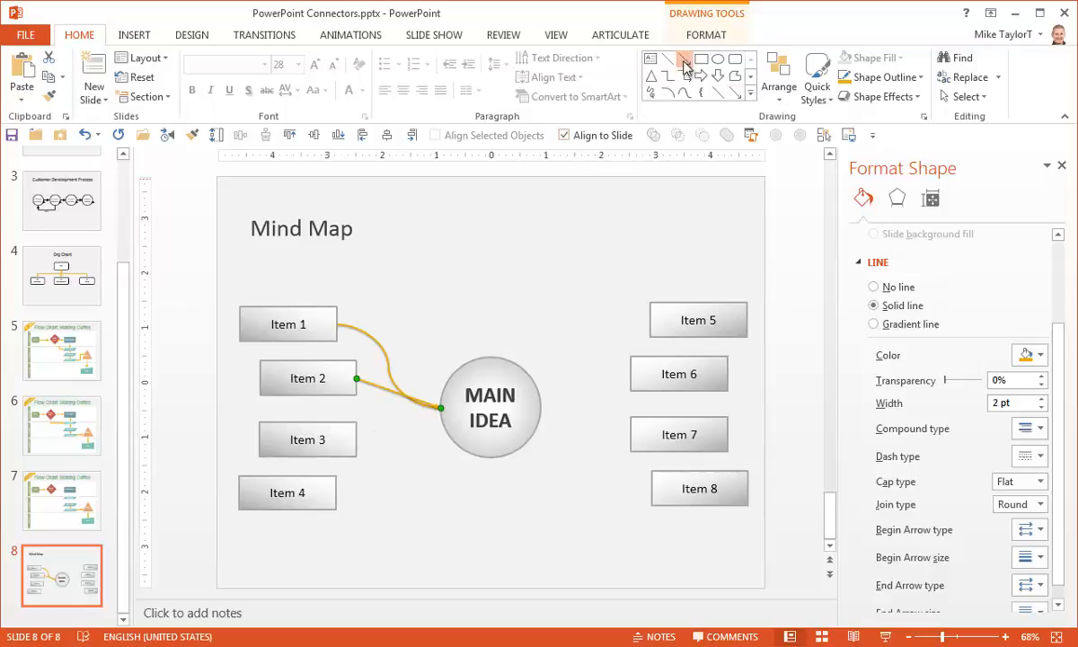
Step: Lock drawing mode for Curved Connector and link the remaining items to MAIN IDEA
left_click(685, 59)
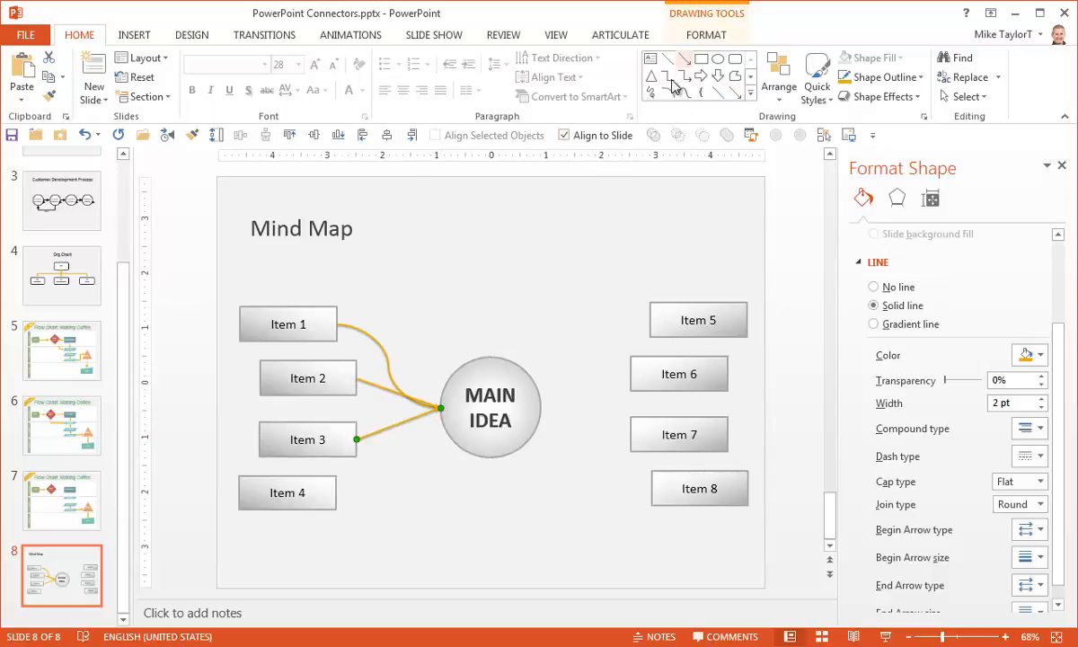
mouse_move(683, 70)
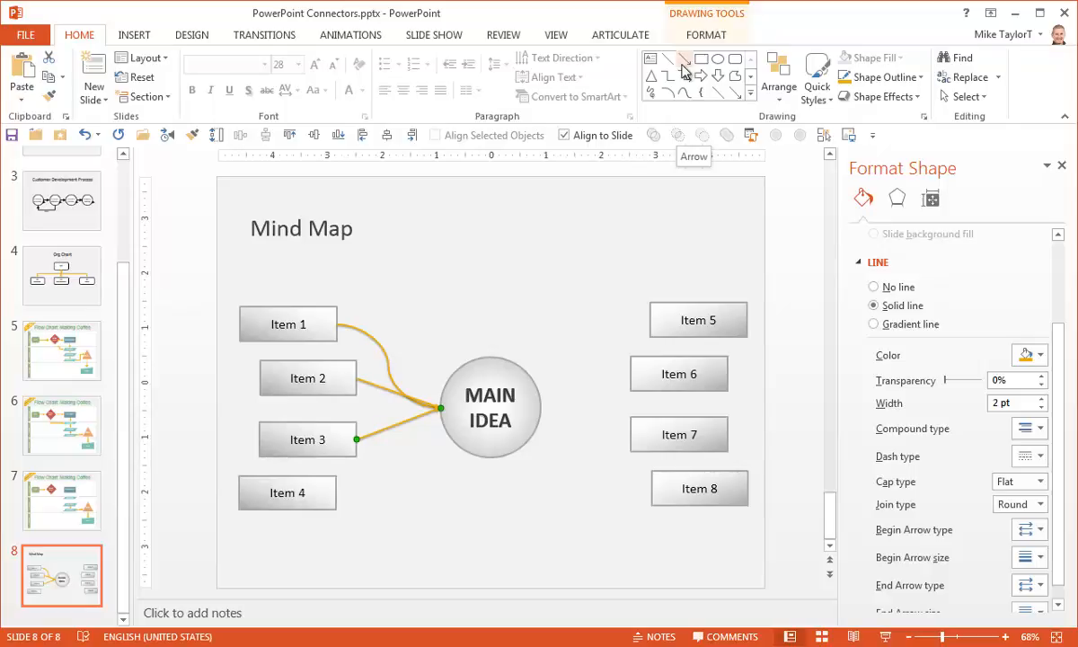
right_click(682, 70)
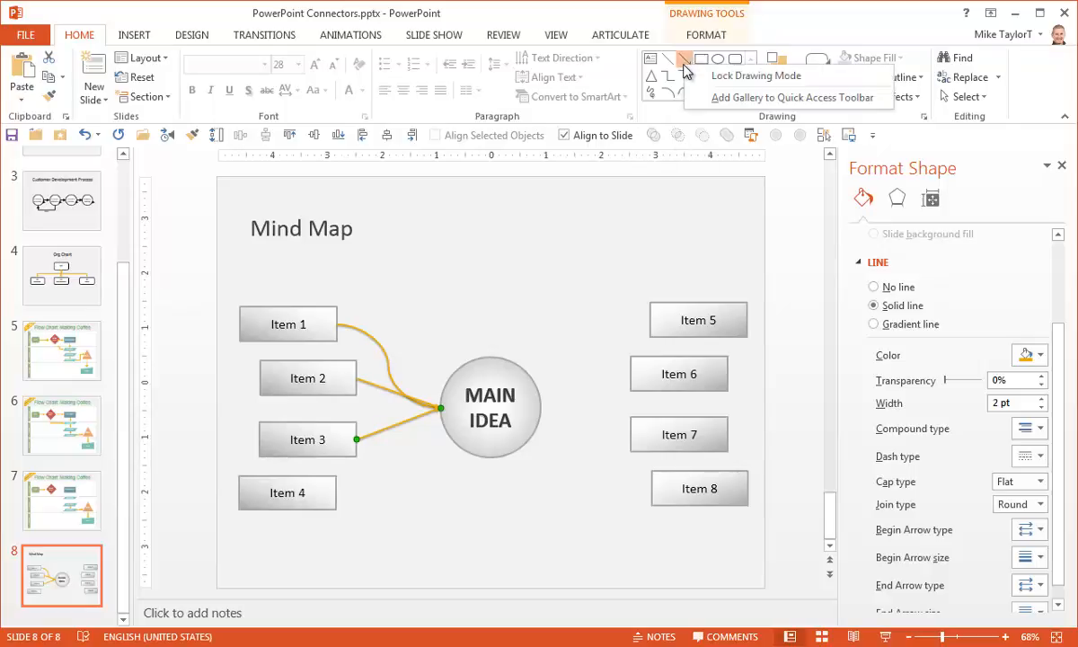
mouse_move(727, 76)
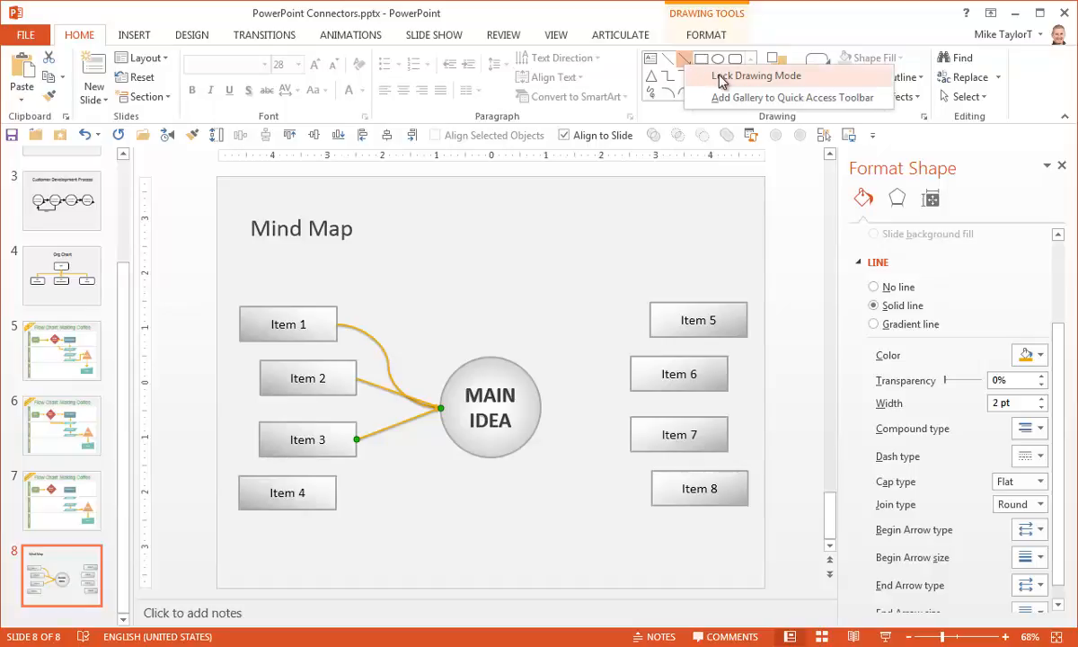
left_click(756, 75)
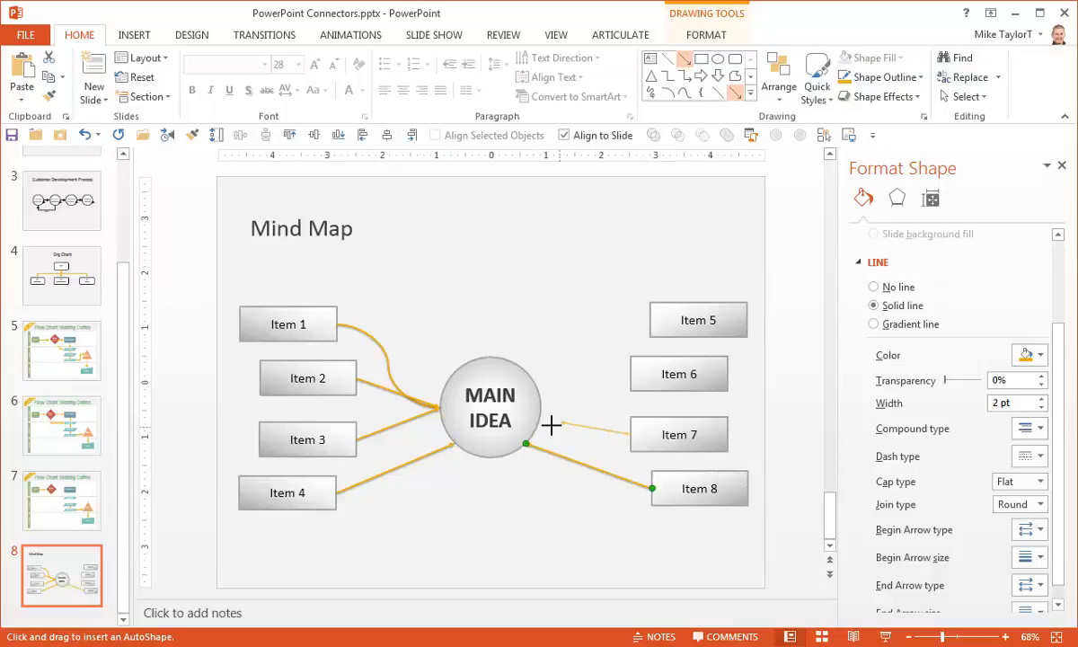
left_click_drag(652, 489, 632, 433)
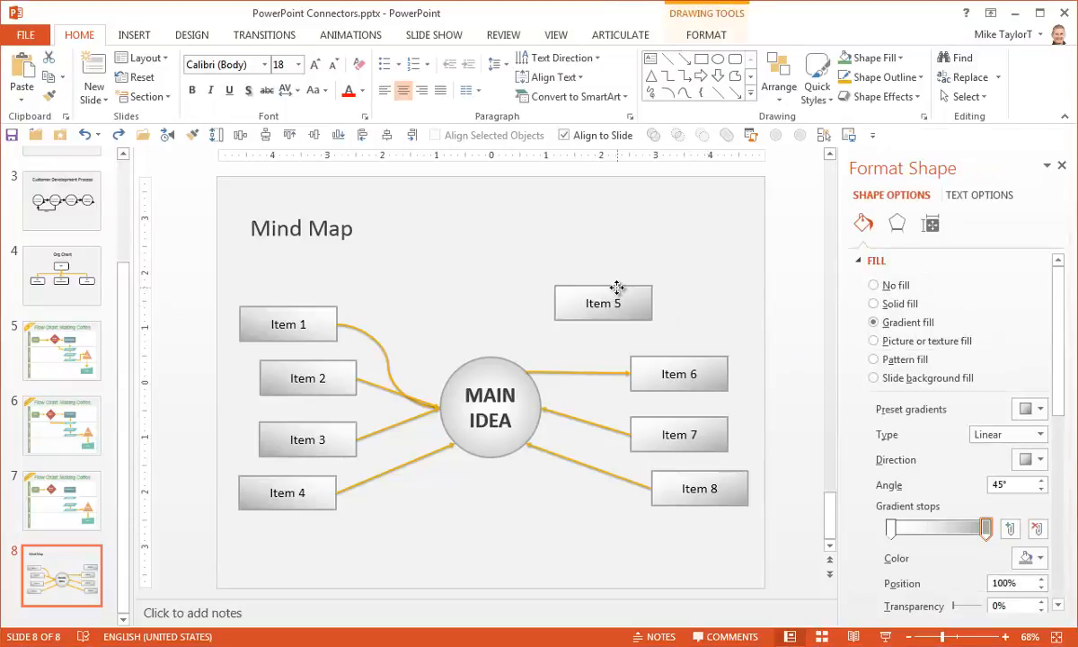
Step: Move Item 5 higher and run a connector from MAIN IDEA toward it
left_click(604, 302)
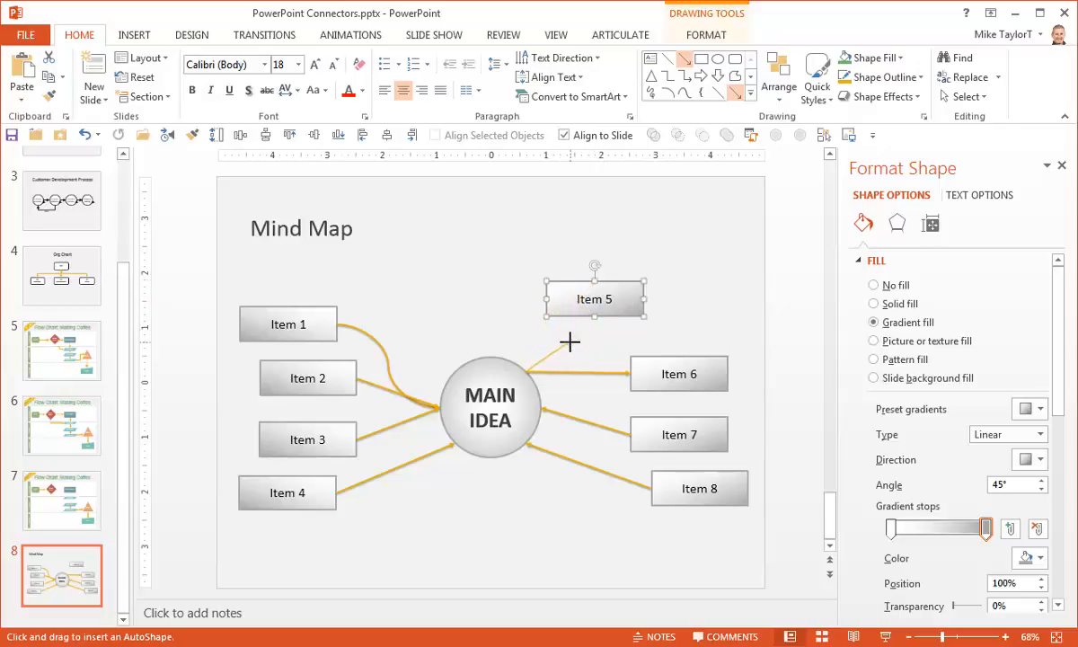
left_click(561, 350)
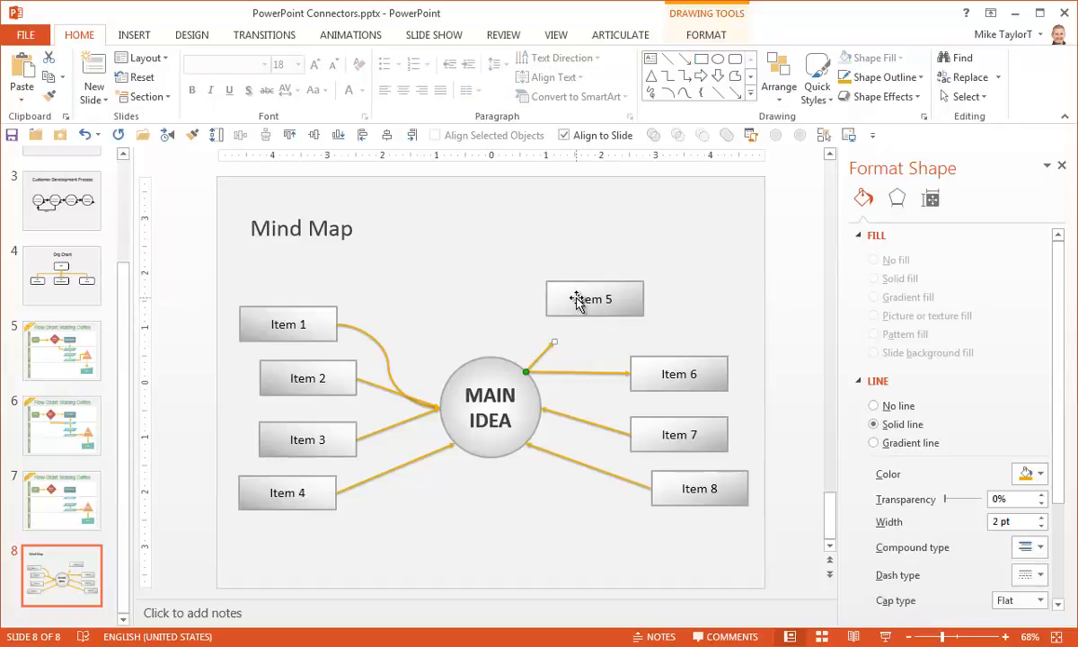
Step: Add a custom anchor point on Item 5's bottom edge via Edit Points and Add Point
right_click(595, 298)
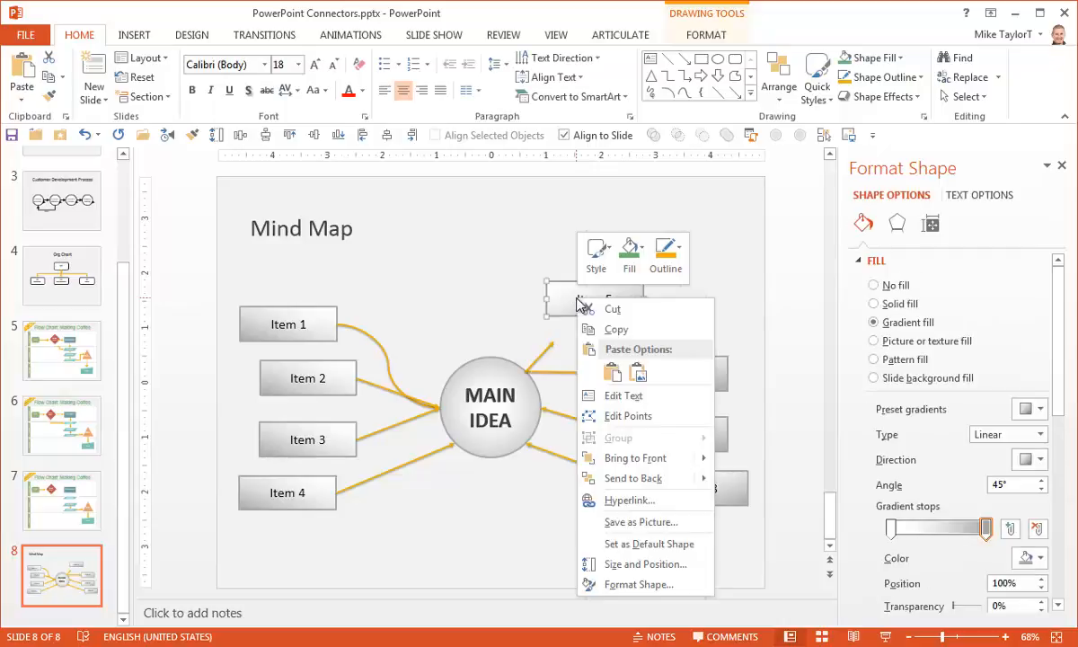
mouse_move(629, 415)
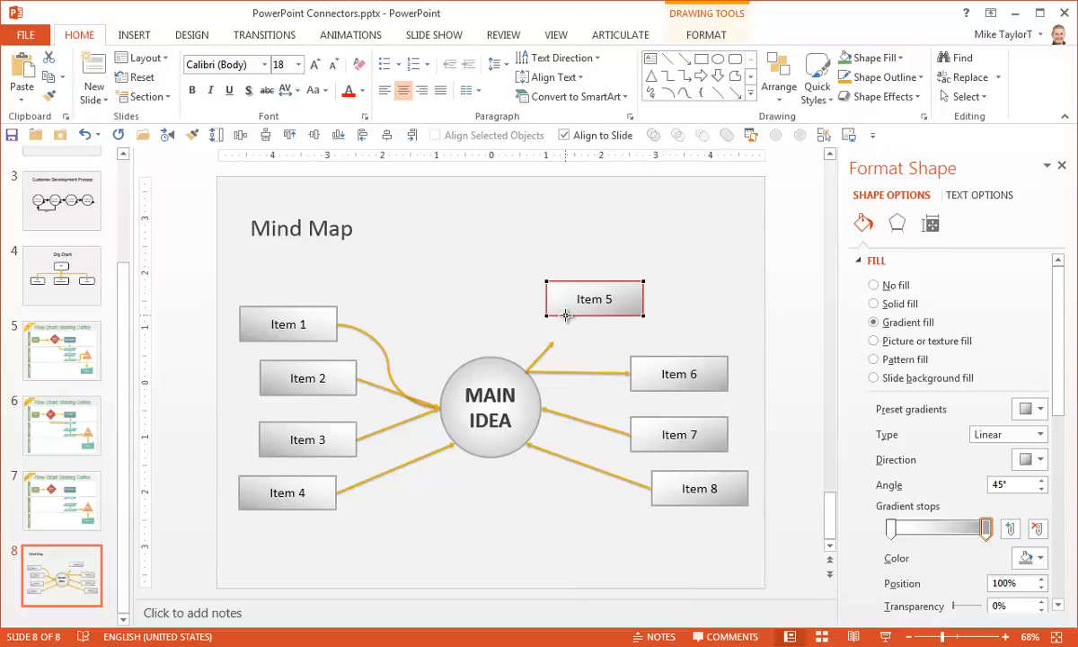
right_click(587, 315)
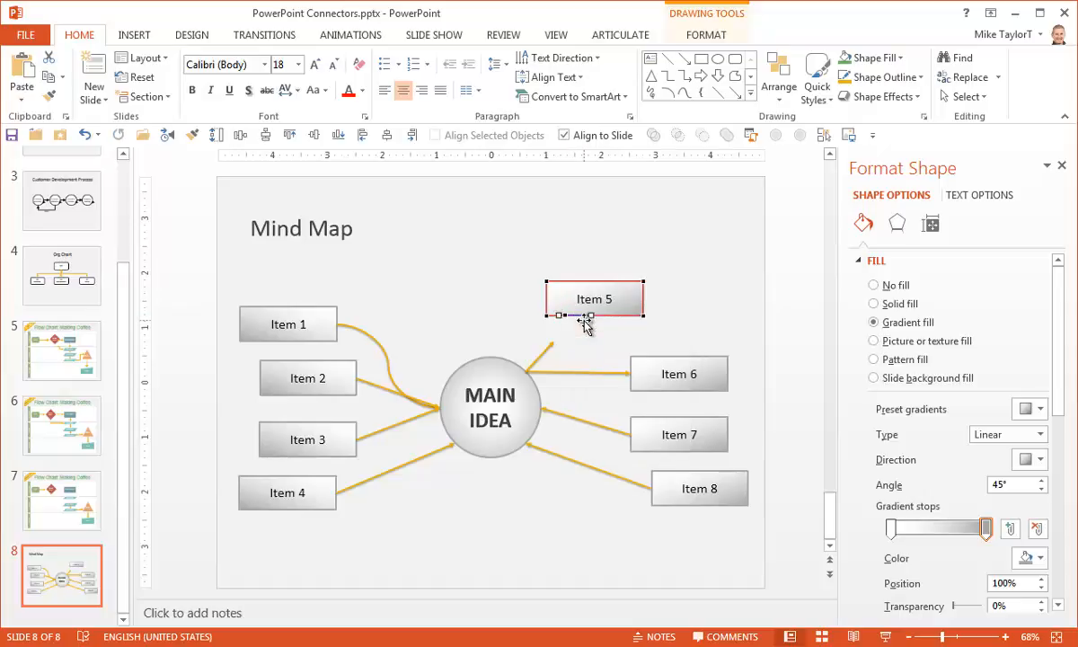
left_click(591, 345)
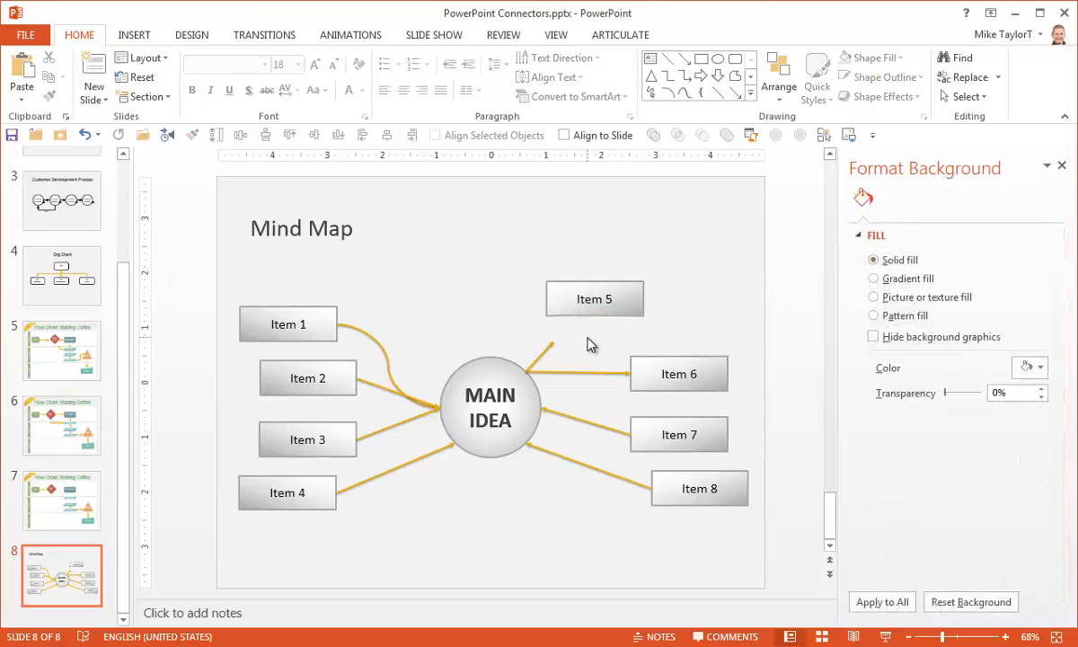
Step: Link the connector to Item 5's new point and drag Item 5 around to confirm it follows
left_click(548, 367)
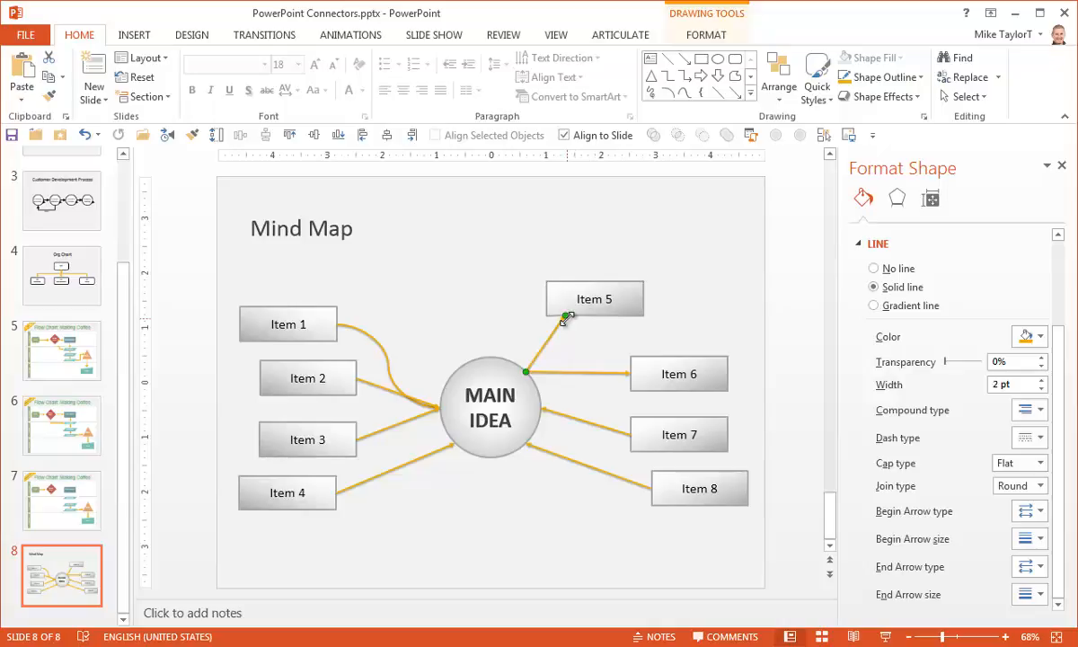
left_click(665, 316)
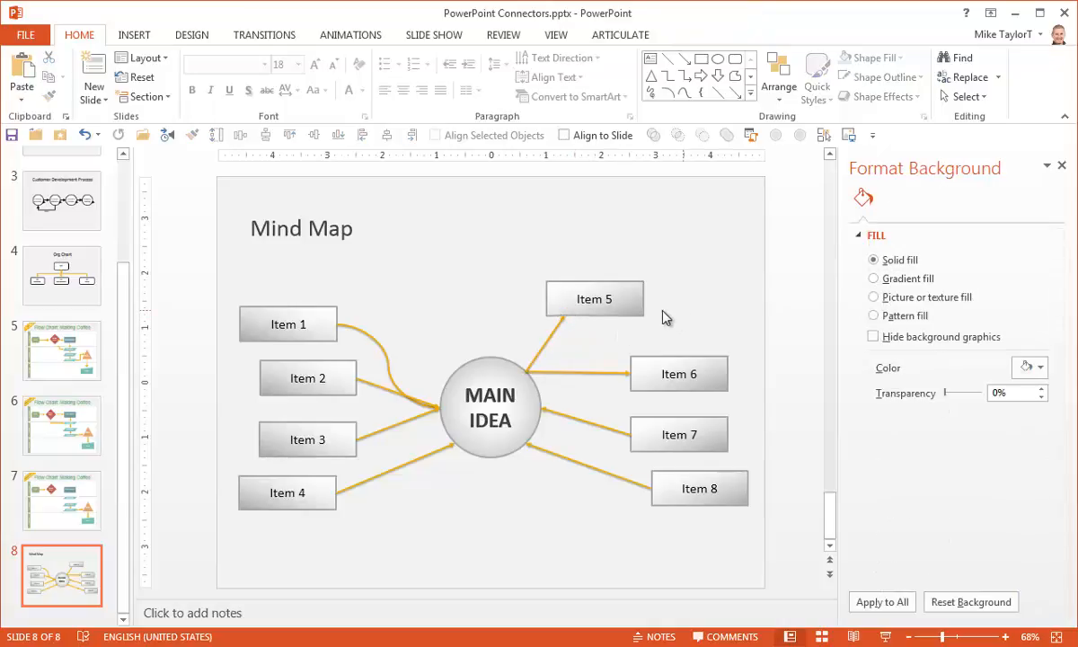
left_click(595, 298)
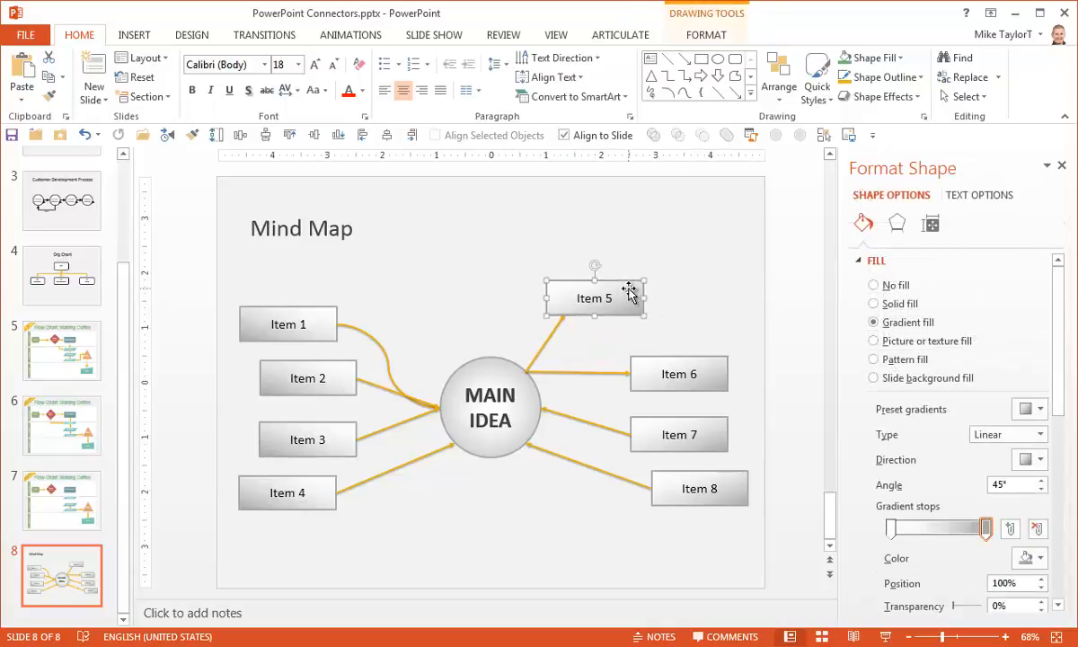
left_click_drag(594, 299, 564, 307)
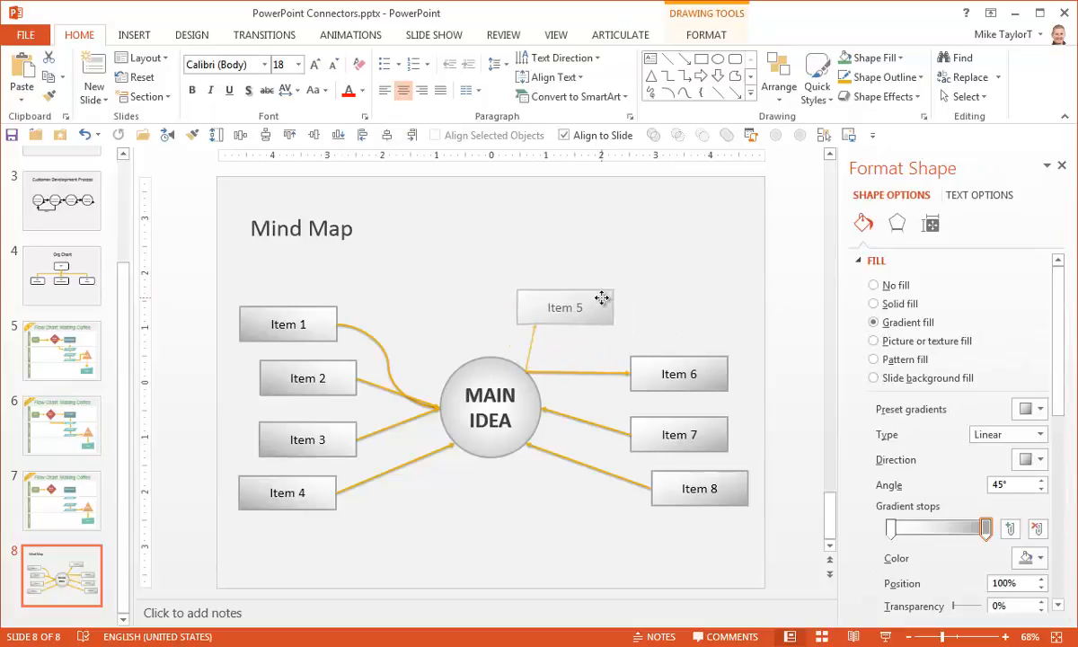
left_click_drag(564, 307, 608, 299)
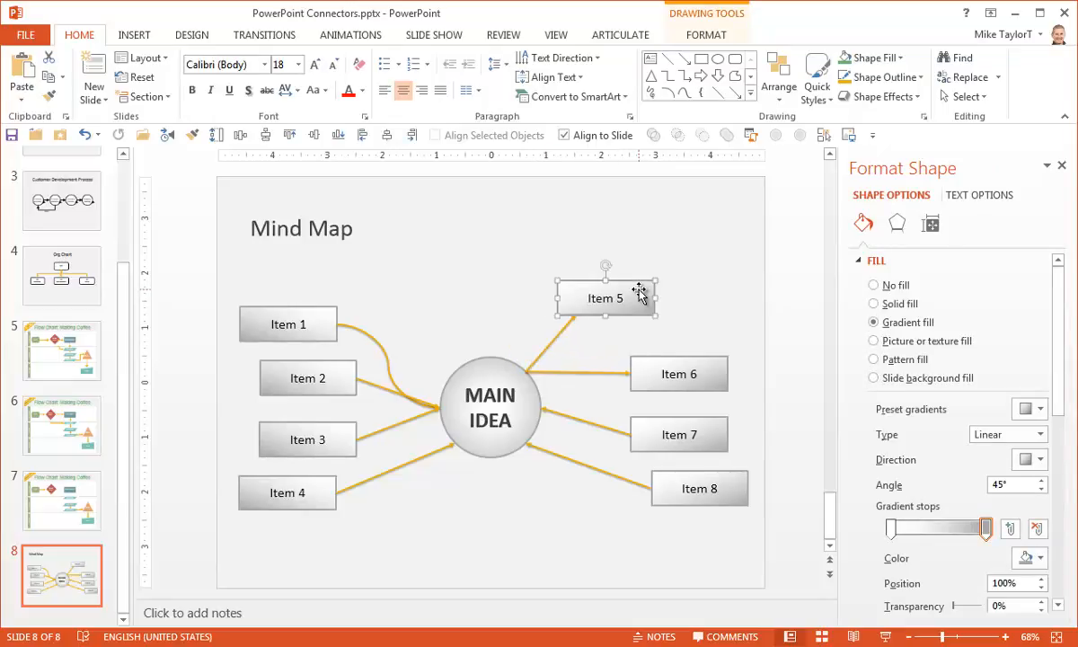